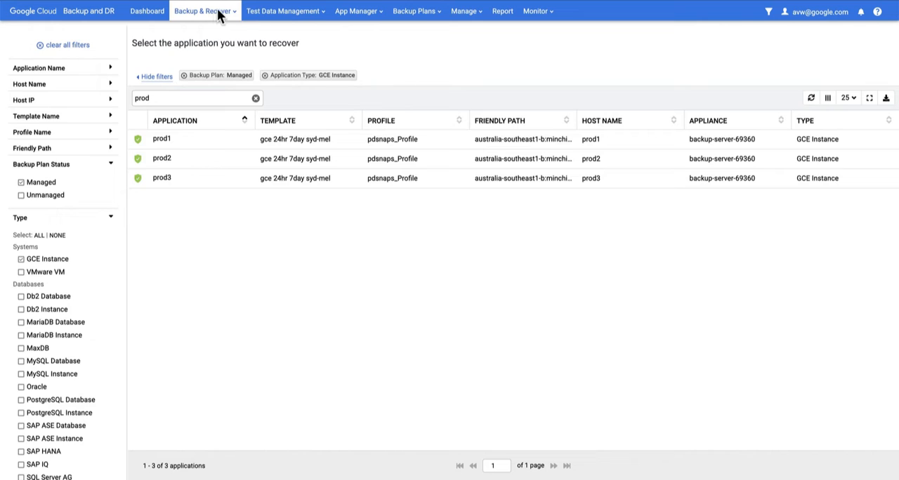
Step: Via Backup & Recover, select prod1's 15:46 snapshot image and reveal the actions beside Mount
{"action": "left_click", "coordinate": [203, 11]}
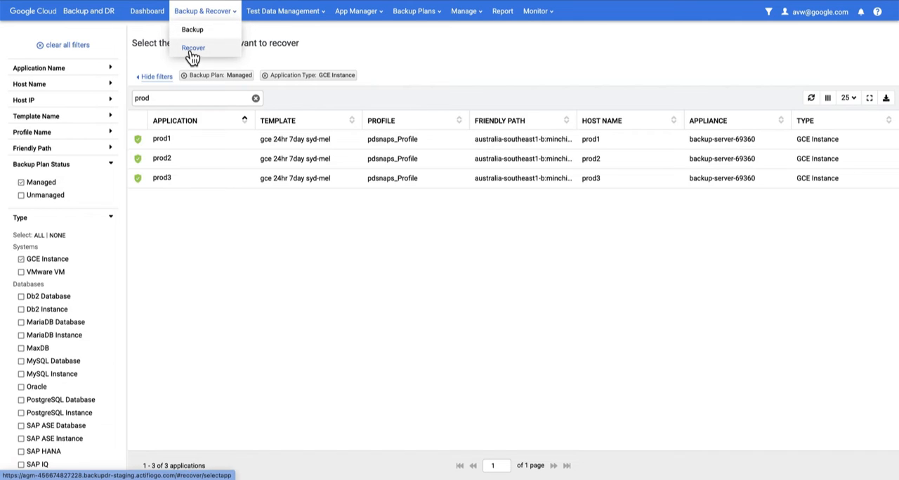
{"action": "left_click", "coordinate": [192, 48]}
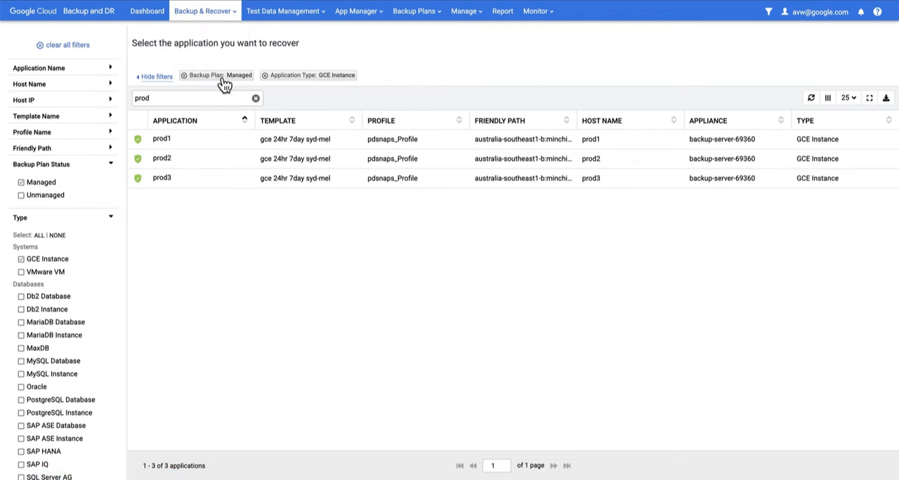
{"action": "mouse_move", "coordinate": [214, 90]}
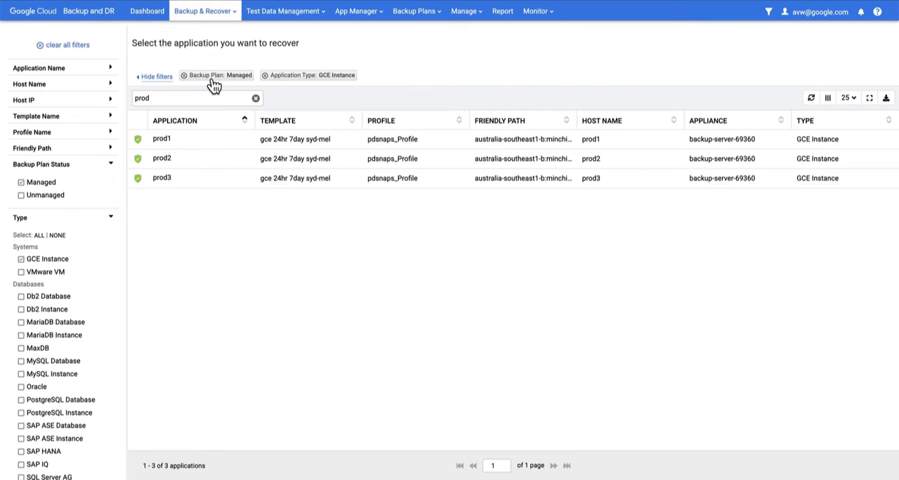
{"action": "mouse_move", "coordinate": [246, 85]}
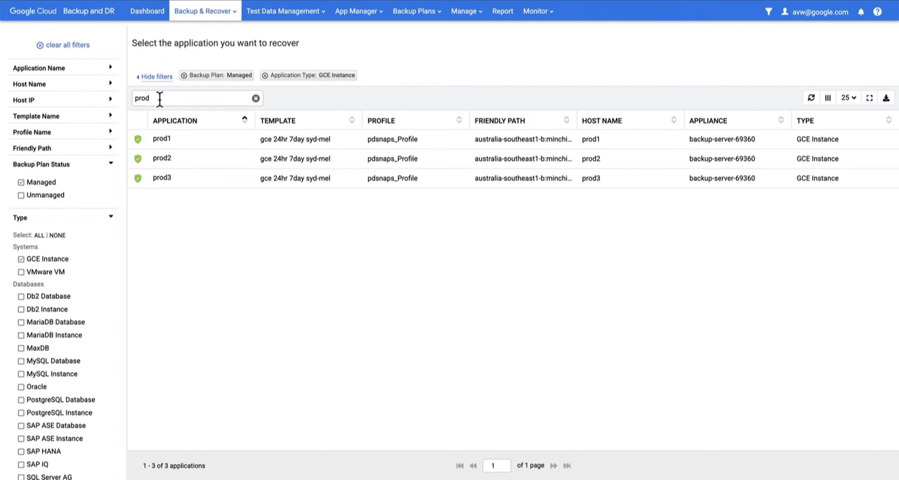
{"action": "left_click", "coordinate": [162, 139]}
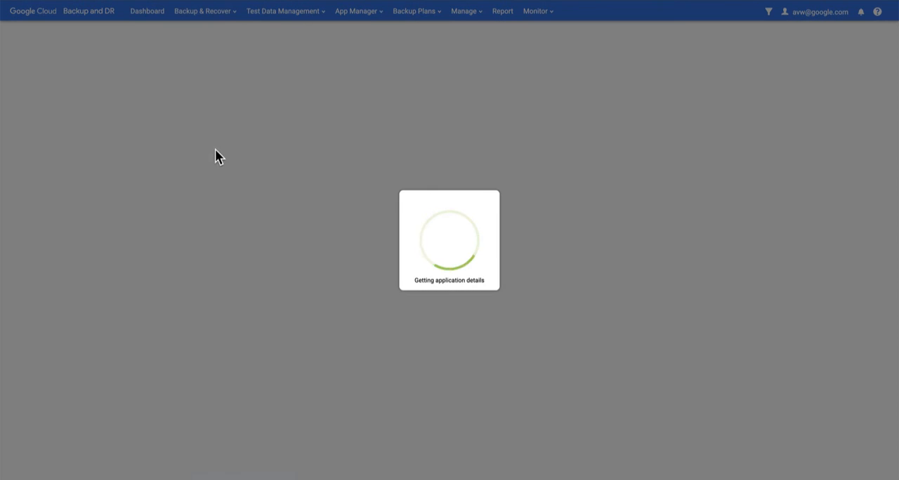
{"action": "mouse_move", "coordinate": [196, 135]}
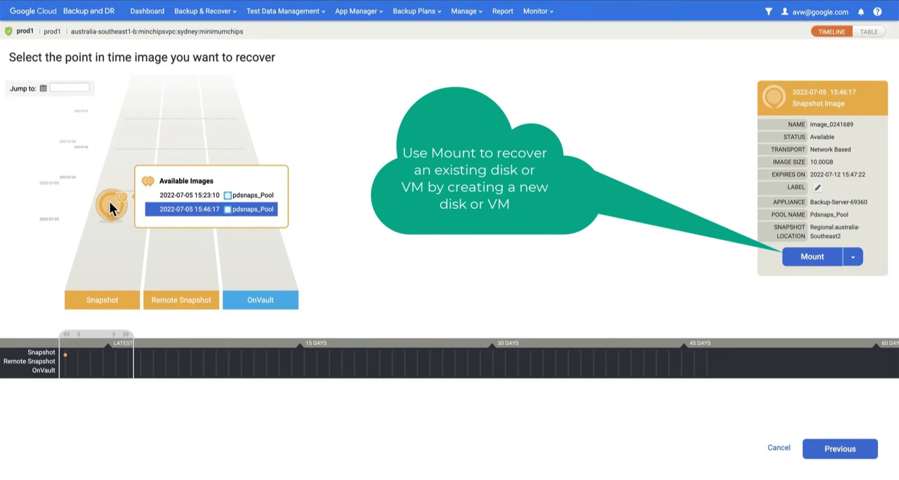
{"action": "mouse_move", "coordinate": [115, 193]}
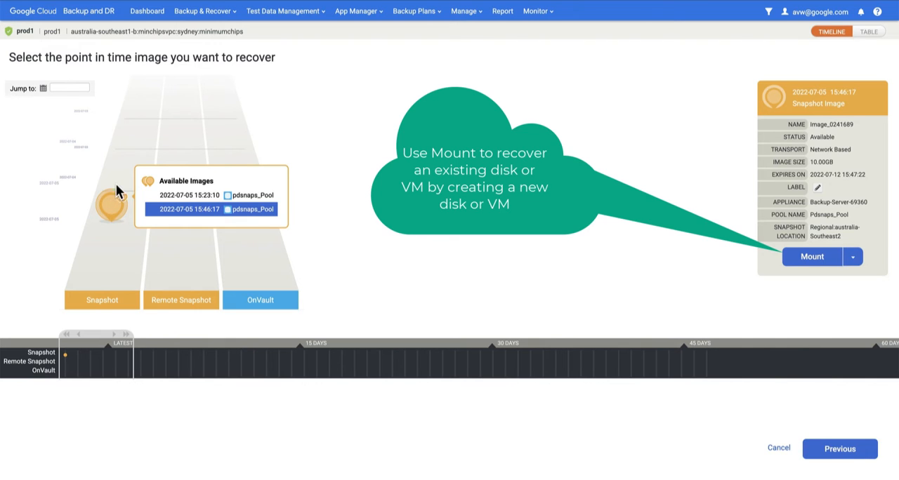
{"action": "mouse_move", "coordinate": [146, 104]}
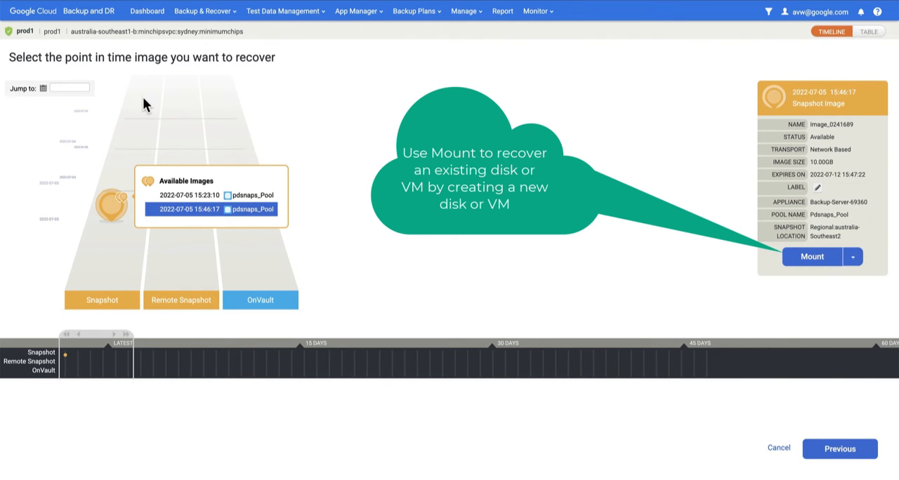
{"action": "mouse_move", "coordinate": [169, 209]}
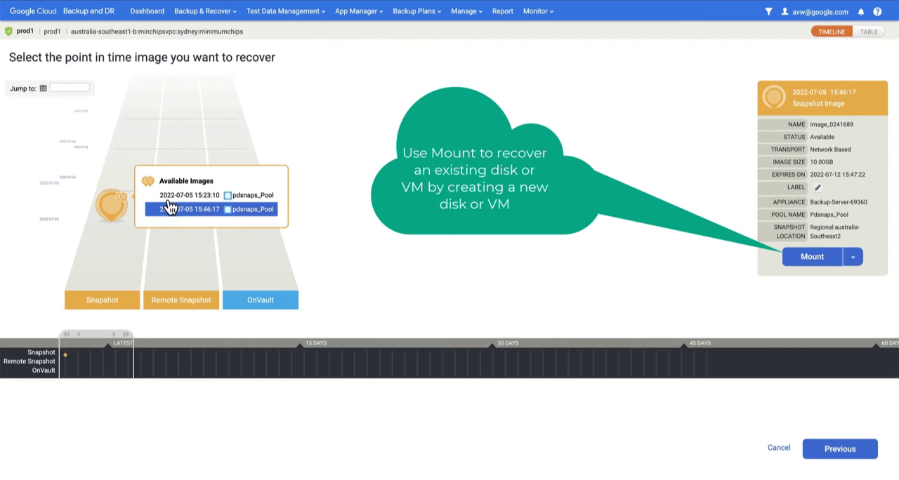
{"action": "mouse_move", "coordinate": [195, 219]}
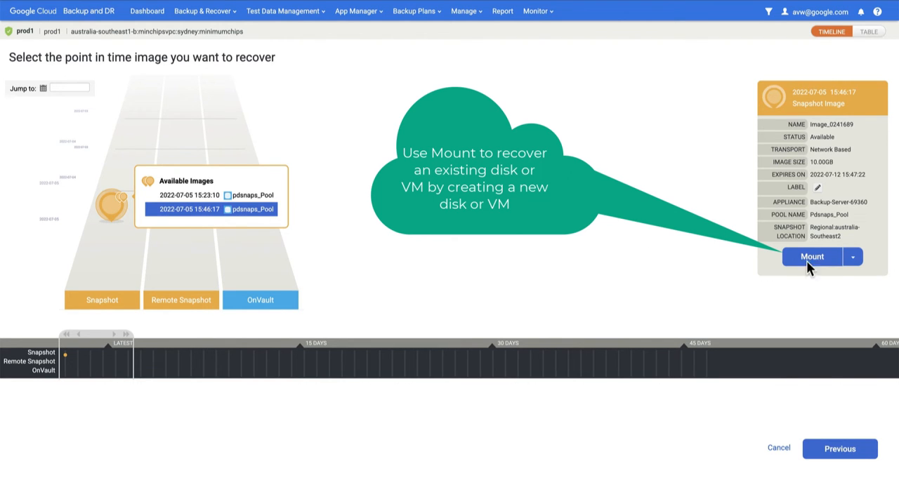
{"action": "mouse_move", "coordinate": [851, 256]}
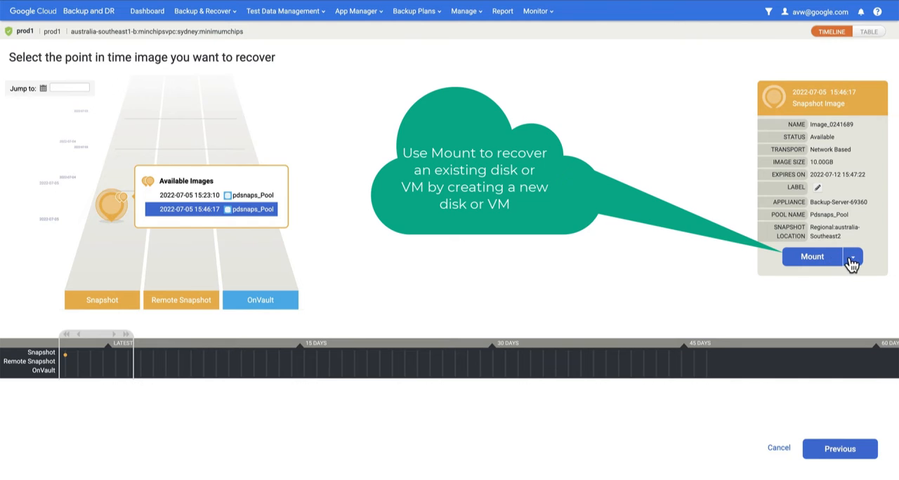
{"action": "left_click", "coordinate": [853, 255]}
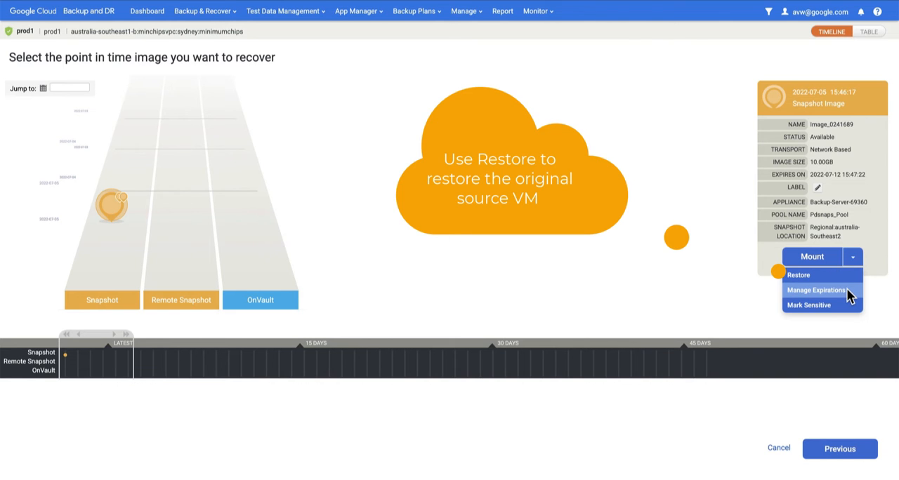
{"action": "mouse_move", "coordinate": [815, 258]}
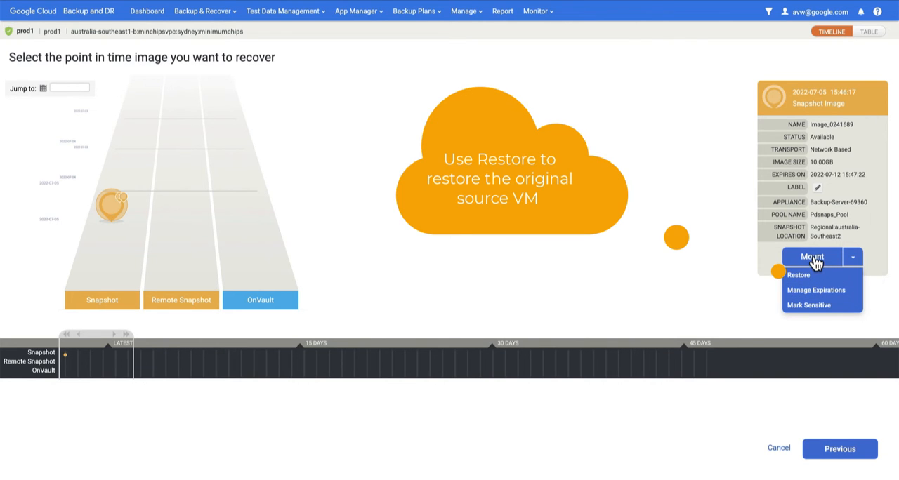
Step: Start a Mount to Existing GCE Instance and target instance prod2 in minimumchips
{"action": "left_click", "coordinate": [812, 256]}
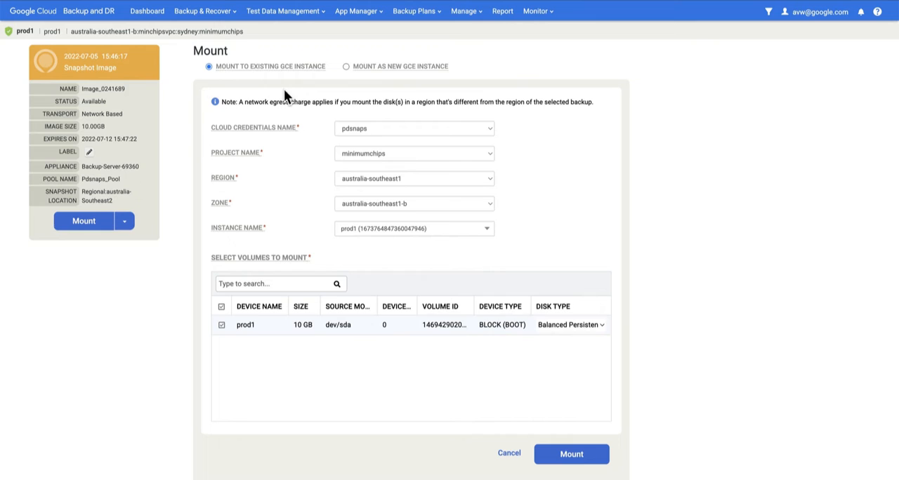
{"action": "mouse_move", "coordinate": [292, 78]}
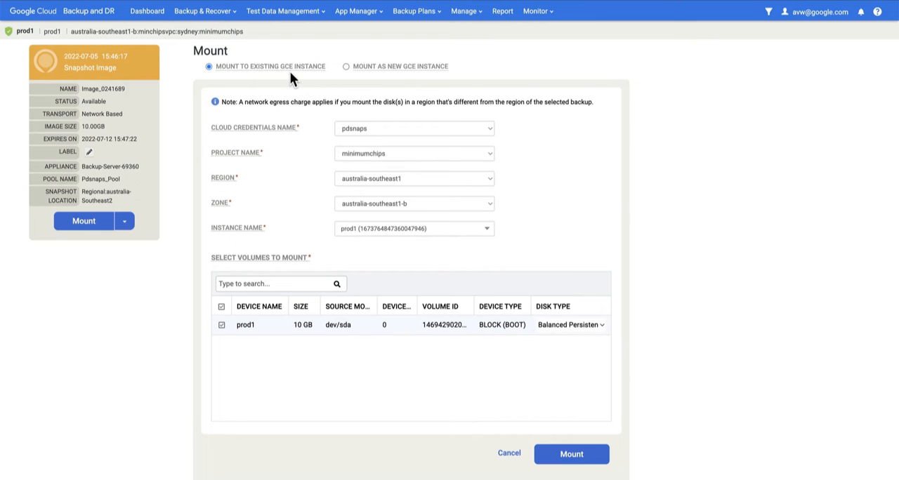
{"action": "mouse_move", "coordinate": [546, 113]}
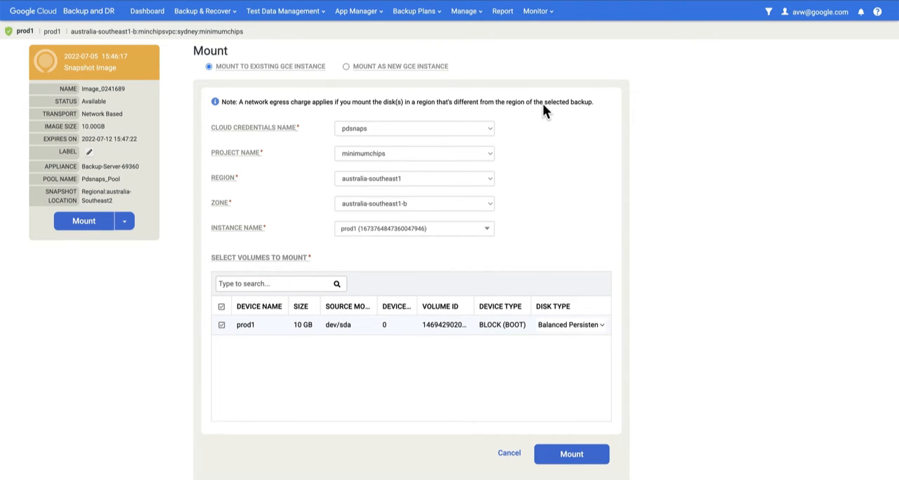
{"action": "mouse_move", "coordinate": [310, 167]}
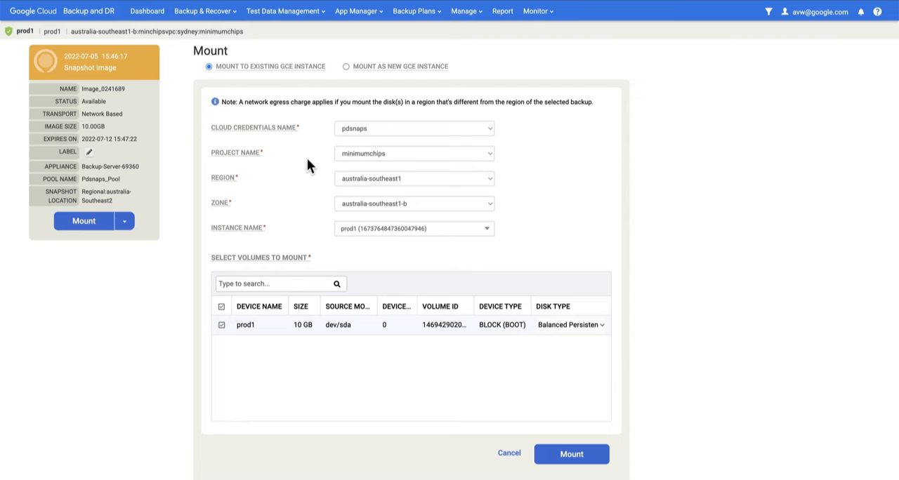
{"action": "mouse_move", "coordinate": [373, 160]}
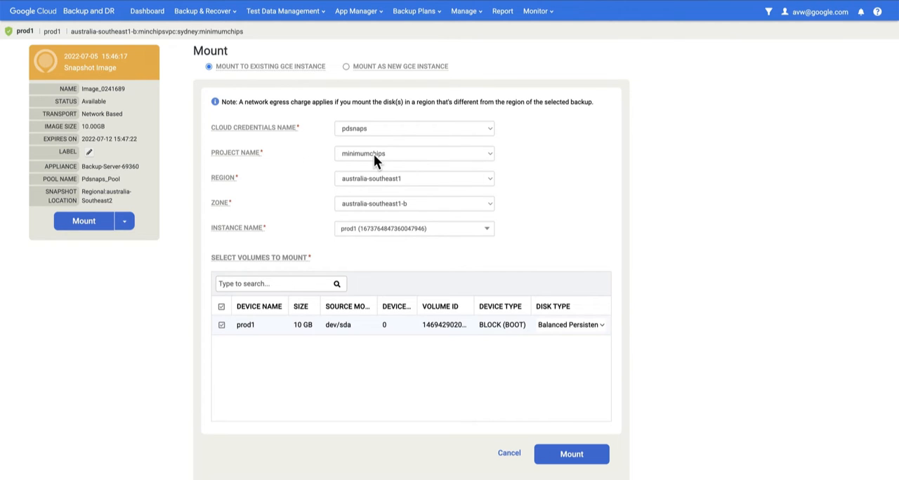
{"action": "mouse_move", "coordinate": [500, 157]}
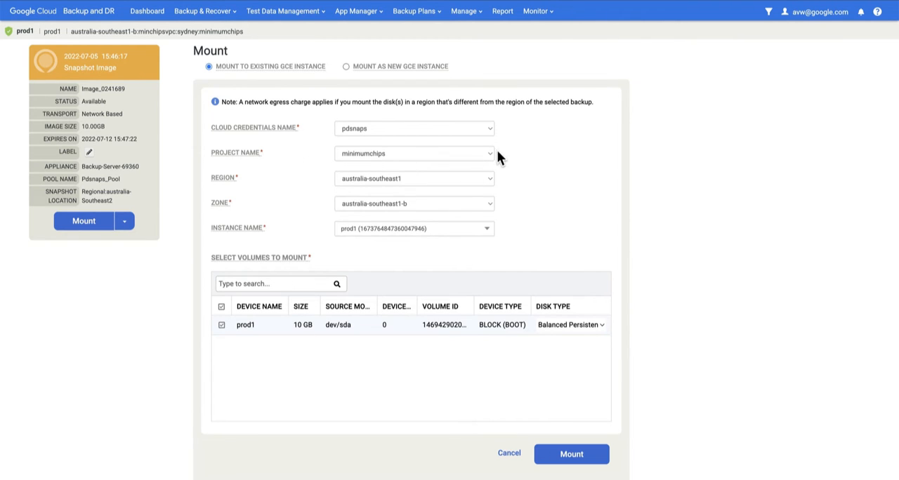
{"action": "left_click", "coordinate": [413, 129]}
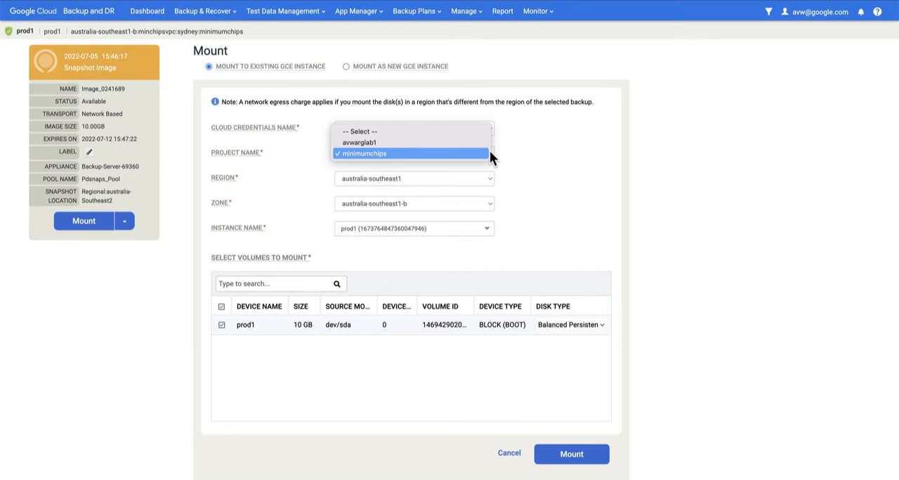
{"action": "mouse_move", "coordinate": [463, 158]}
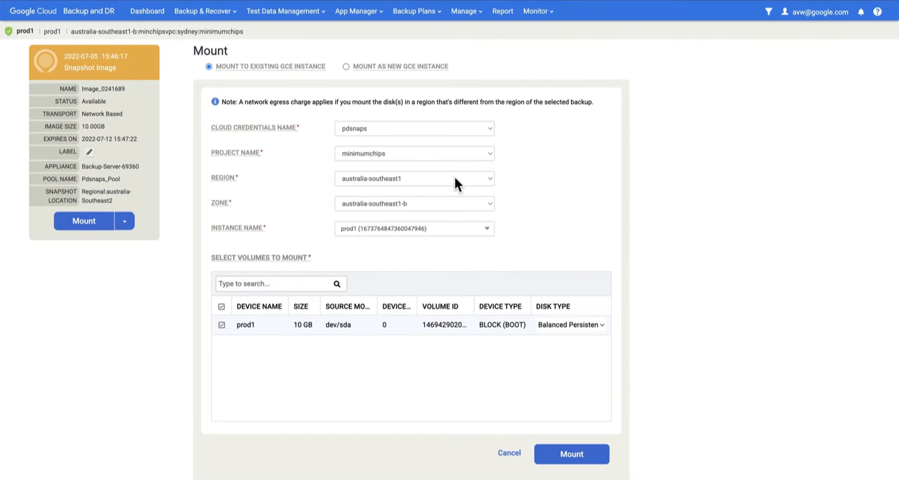
{"action": "mouse_move", "coordinate": [452, 230]}
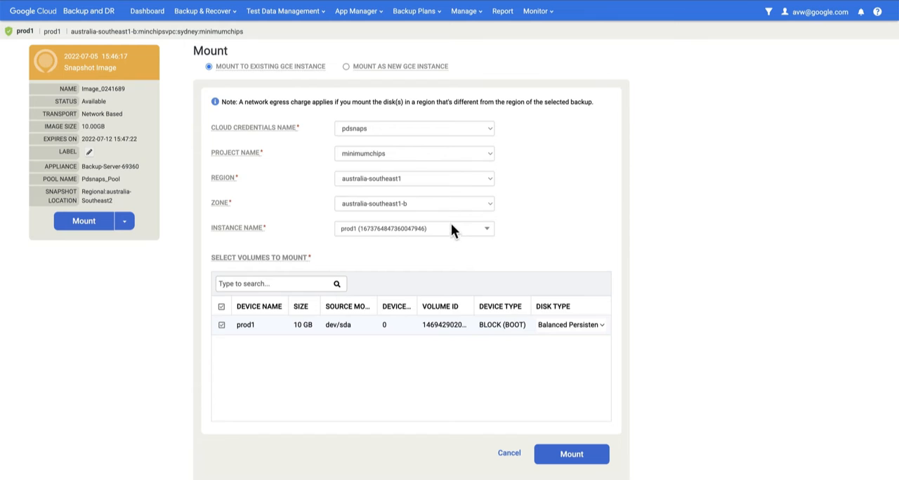
{"action": "mouse_move", "coordinate": [452, 236]}
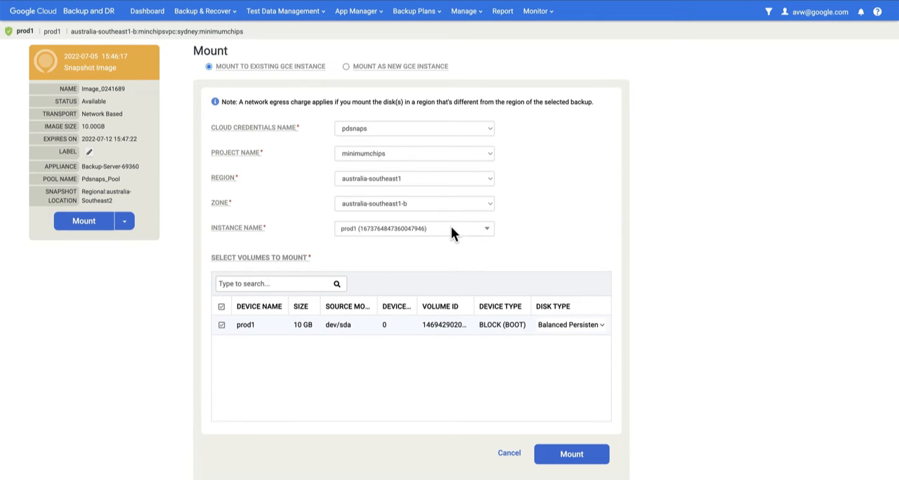
{"action": "mouse_move", "coordinate": [351, 237]}
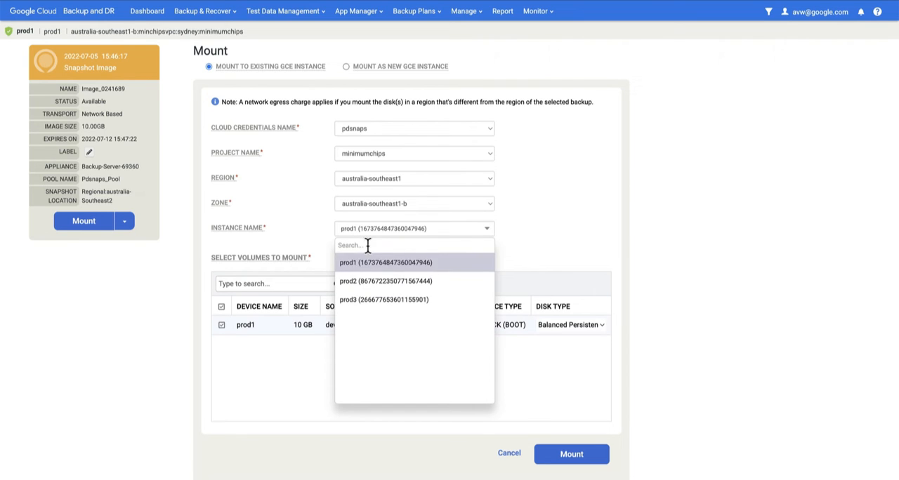
{"action": "left_click", "coordinate": [385, 281]}
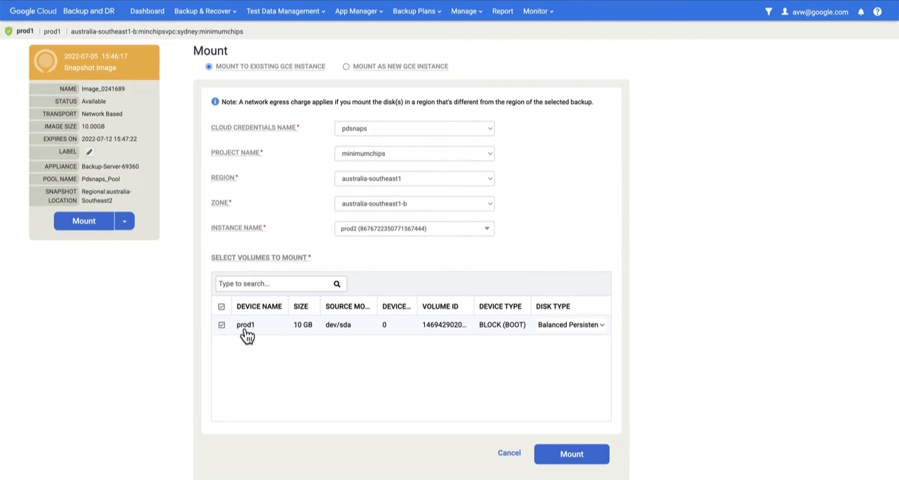
{"action": "mouse_move", "coordinate": [239, 337]}
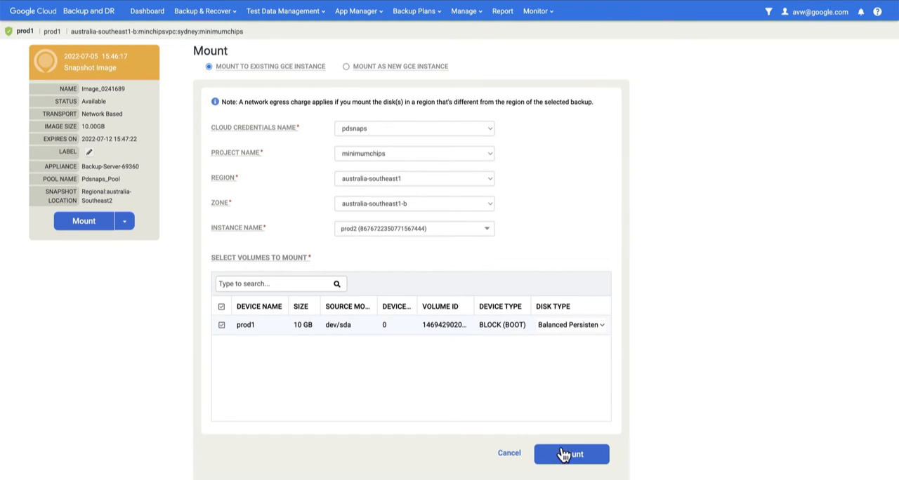
Step: Submit the prod1-to-prod2 mount job and acknowledge the Success confirmation
{"action": "left_click", "coordinate": [570, 454]}
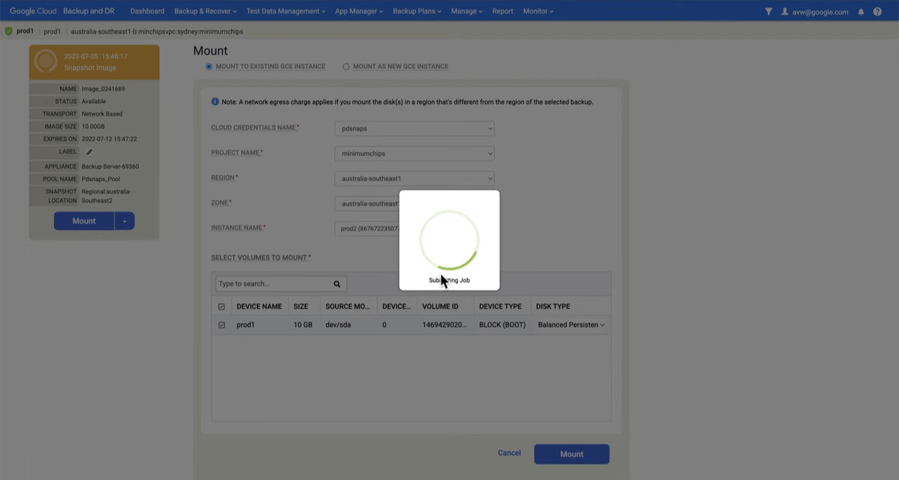
{"action": "left_click", "coordinate": [570, 455]}
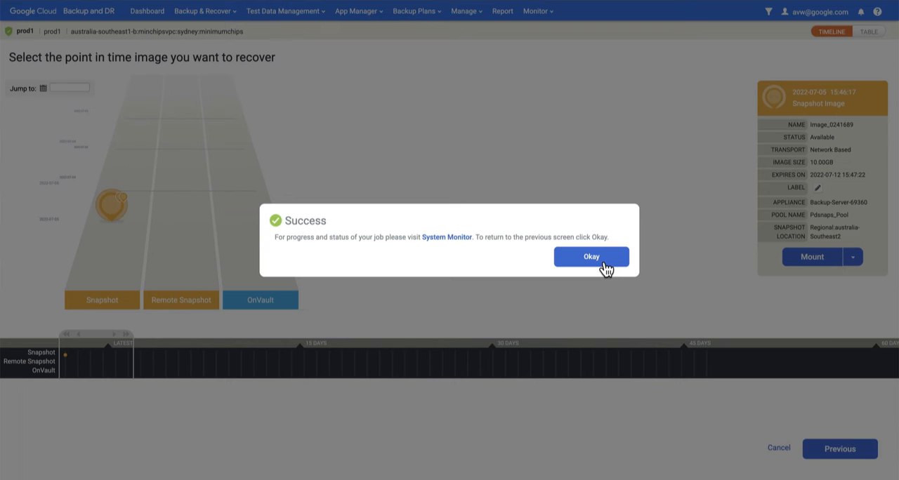
{"action": "left_click", "coordinate": [589, 256]}
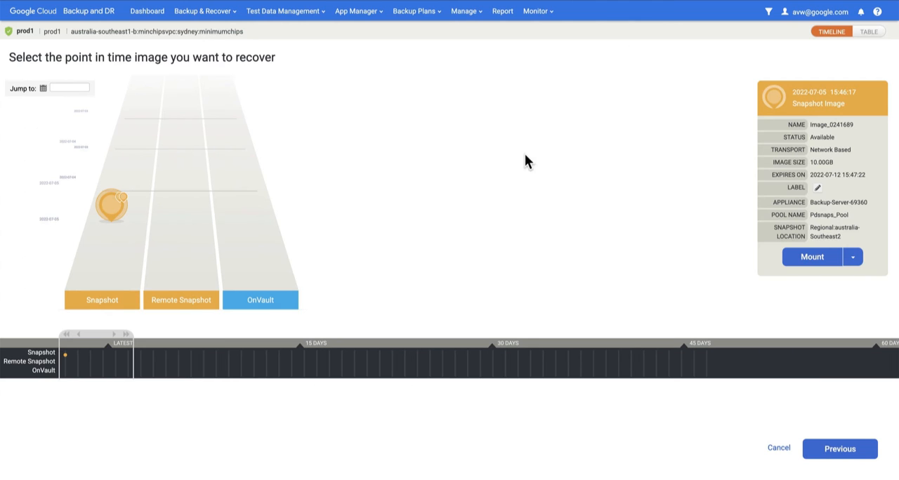
{"action": "left_click", "coordinate": [537, 11]}
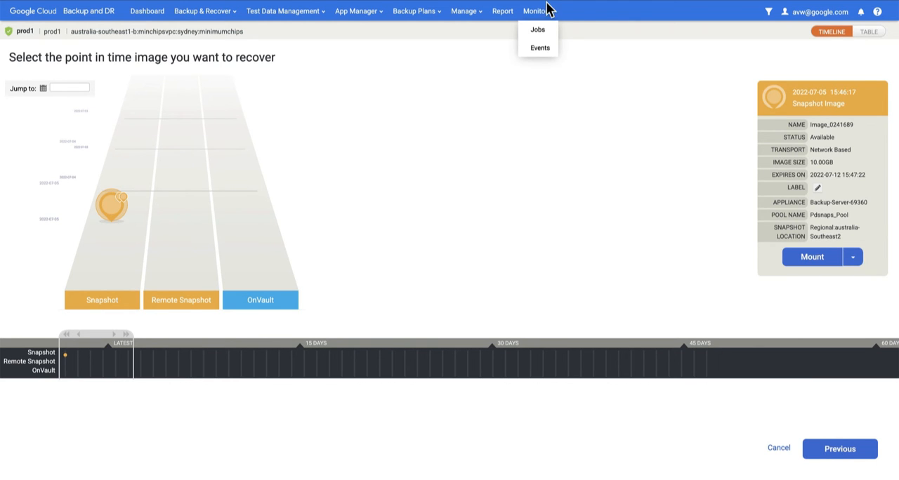
Step: In Monitor > Jobs, clear the Status: Running filter so the prod1 mount job shows Succeeded
{"action": "left_click", "coordinate": [538, 30]}
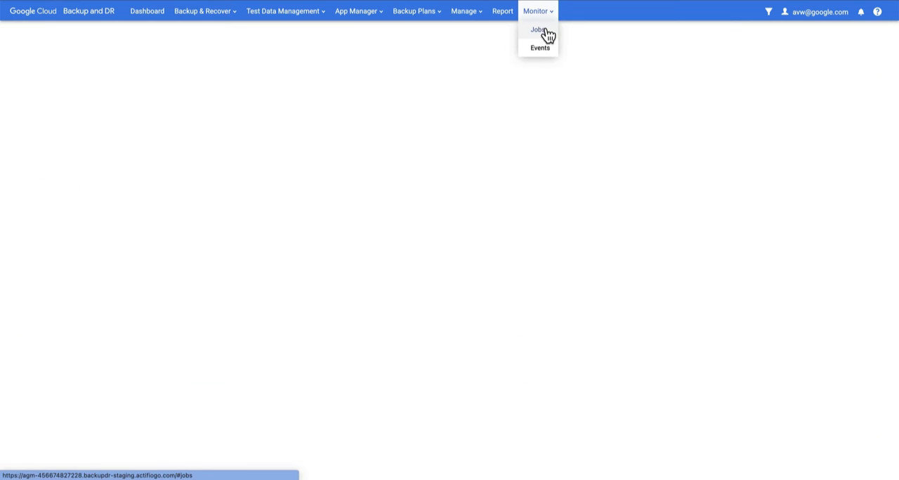
{"action": "left_click", "coordinate": [537, 30]}
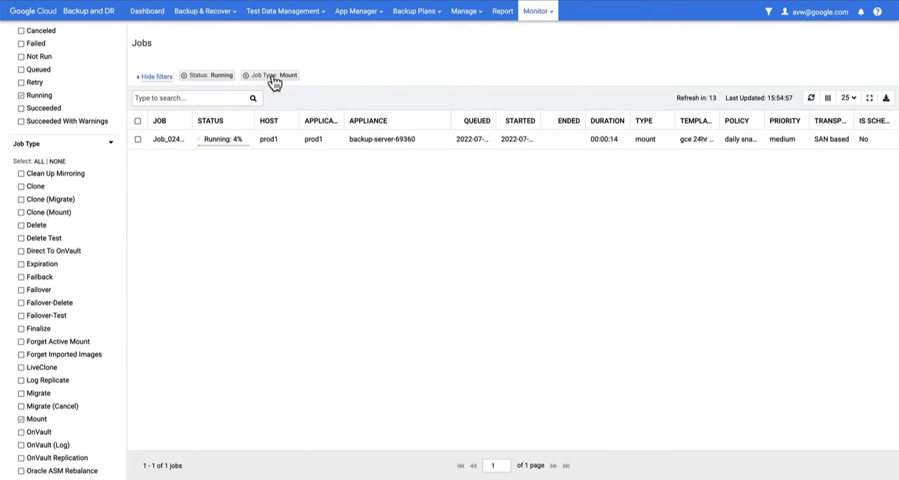
{"action": "mouse_move", "coordinate": [222, 82]}
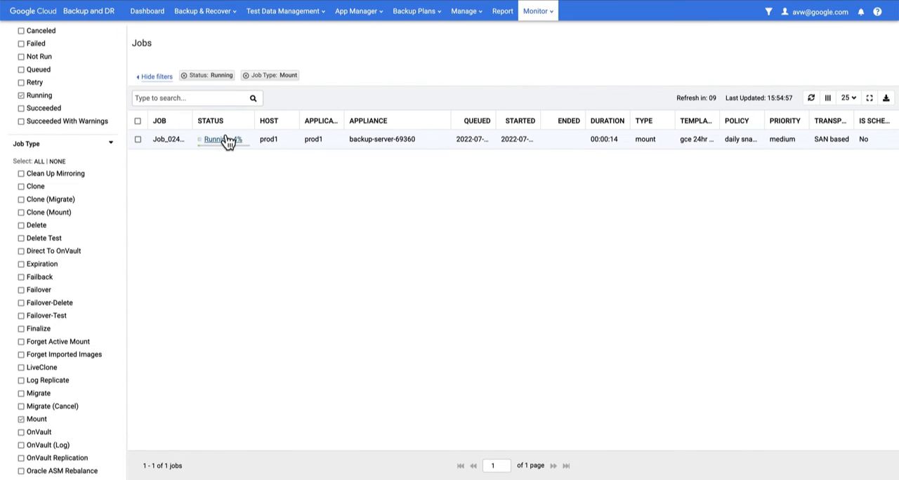
{"action": "mouse_move", "coordinate": [168, 139]}
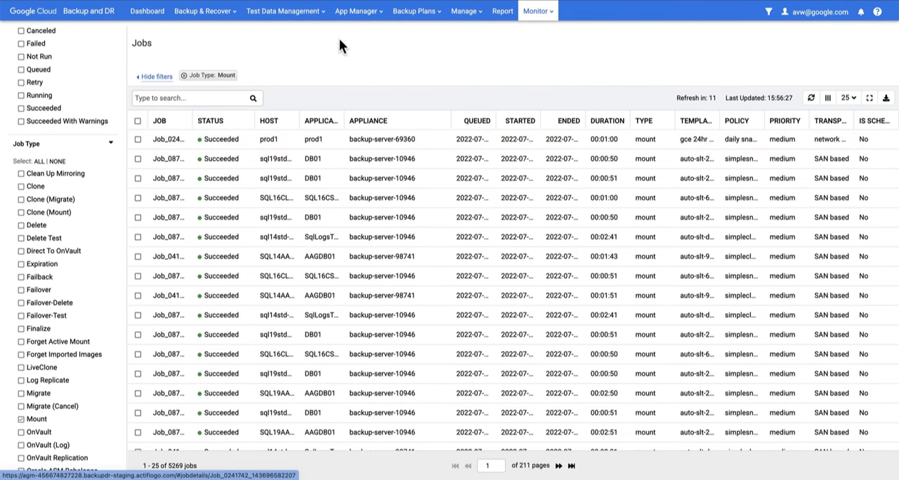
{"action": "left_click", "coordinate": [358, 11]}
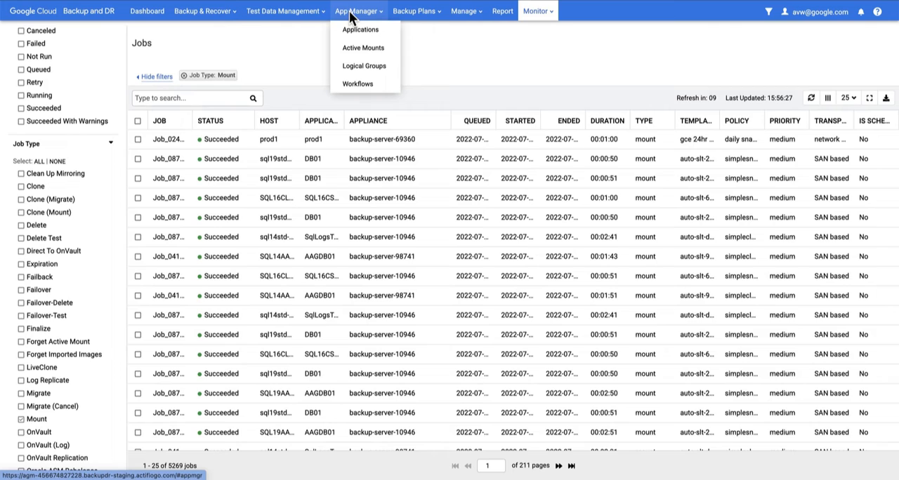
Step: In Active Mounts, find prod1 mounted on prod2 and submit Unmount & Delete for it
{"action": "left_click", "coordinate": [362, 48]}
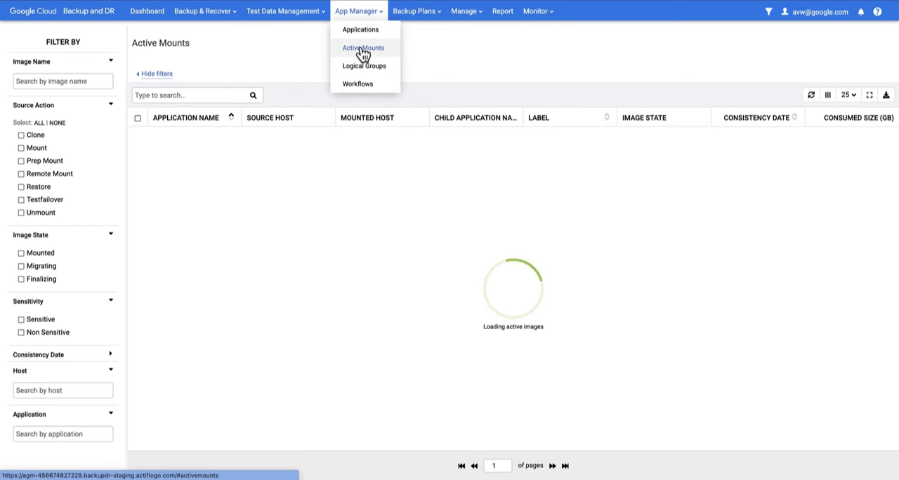
{"action": "type", "text": "prod1"}
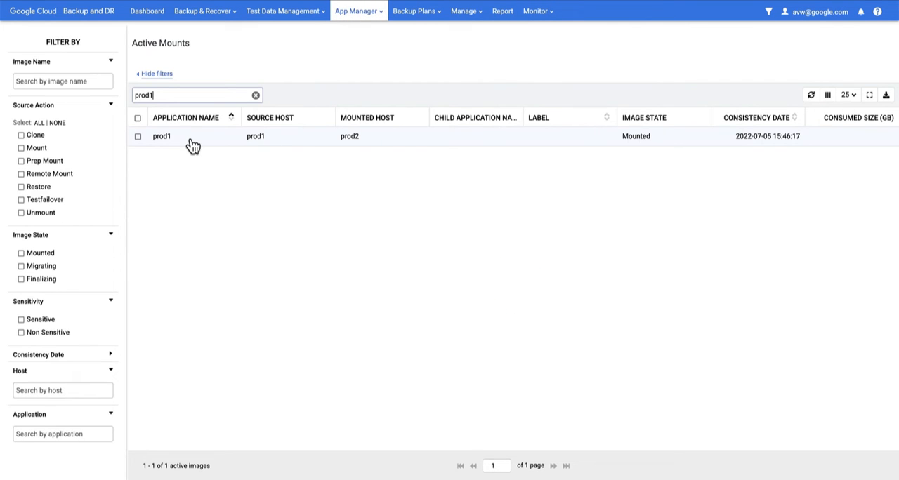
{"action": "mouse_move", "coordinate": [351, 151]}
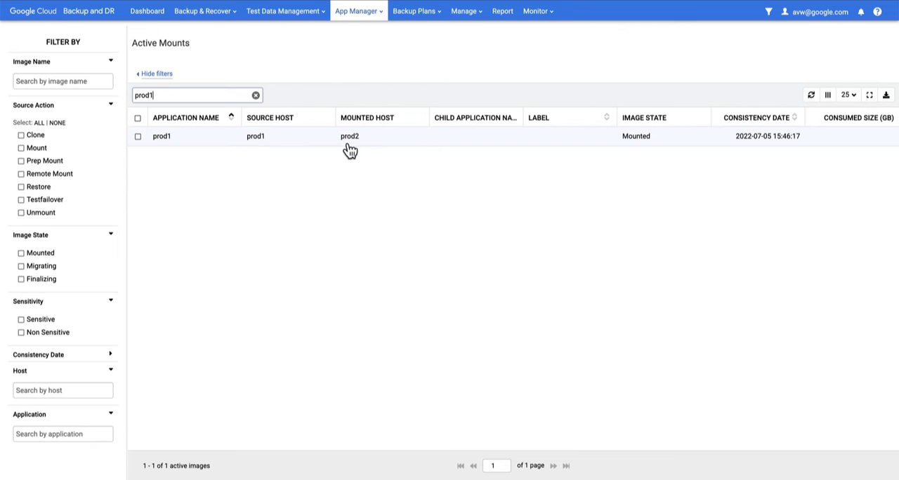
{"action": "mouse_move", "coordinate": [354, 149]}
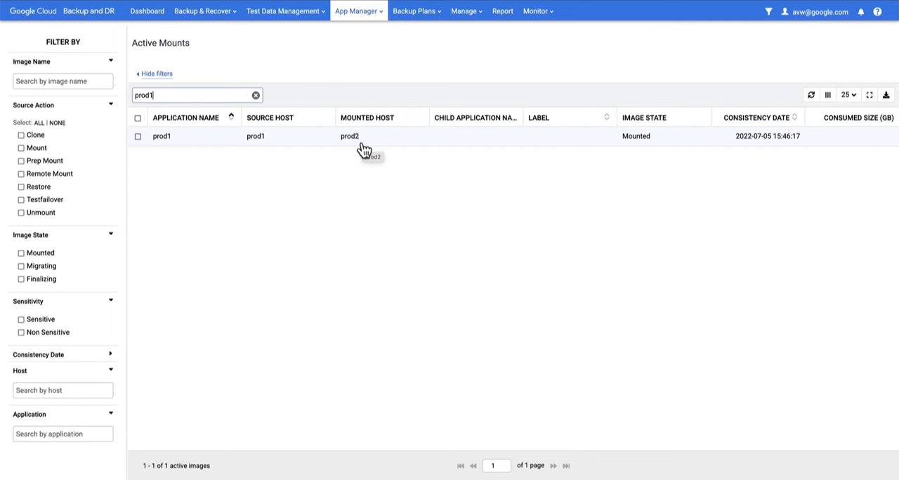
{"action": "mouse_move", "coordinate": [349, 136]}
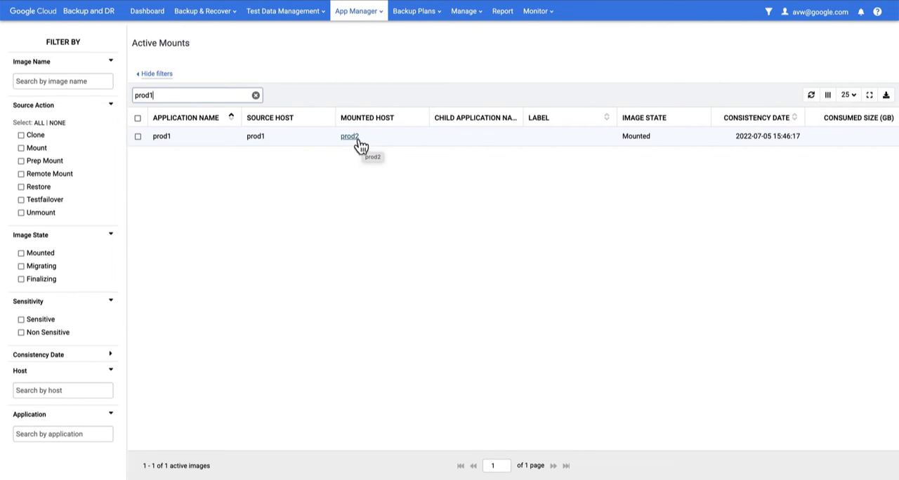
{"action": "mouse_move", "coordinate": [390, 145]}
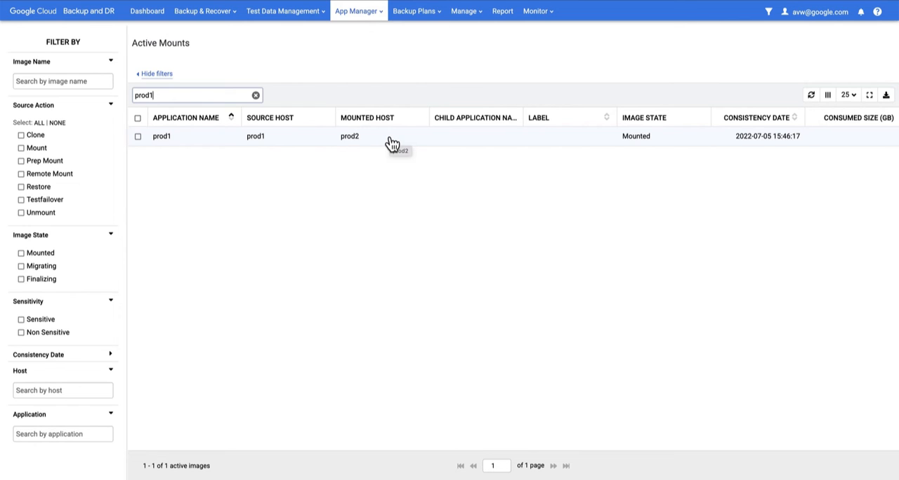
{"action": "left_click", "coordinate": [138, 136]}
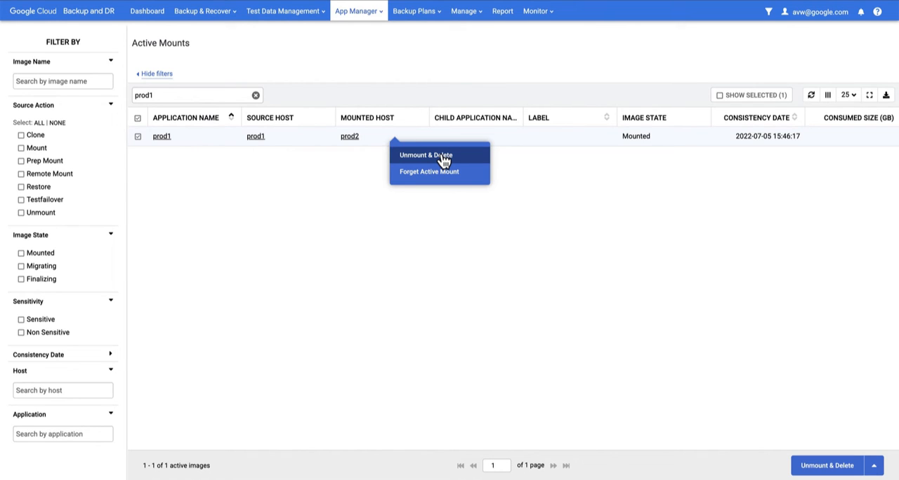
{"action": "mouse_move", "coordinate": [453, 171]}
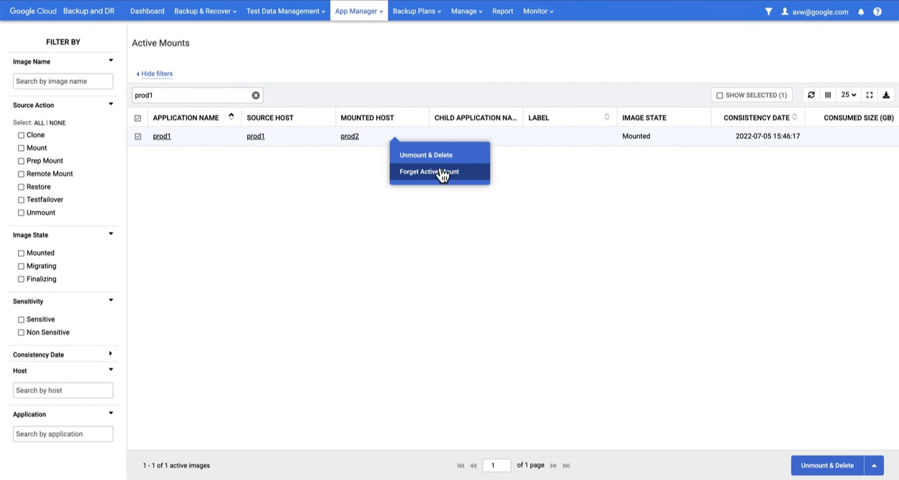
{"action": "left_click", "coordinate": [429, 173]}
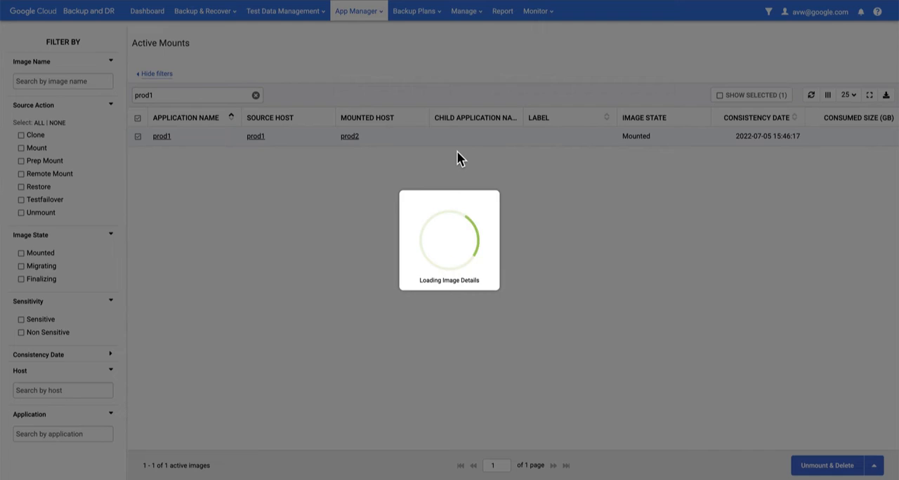
{"action": "left_click", "coordinate": [826, 466]}
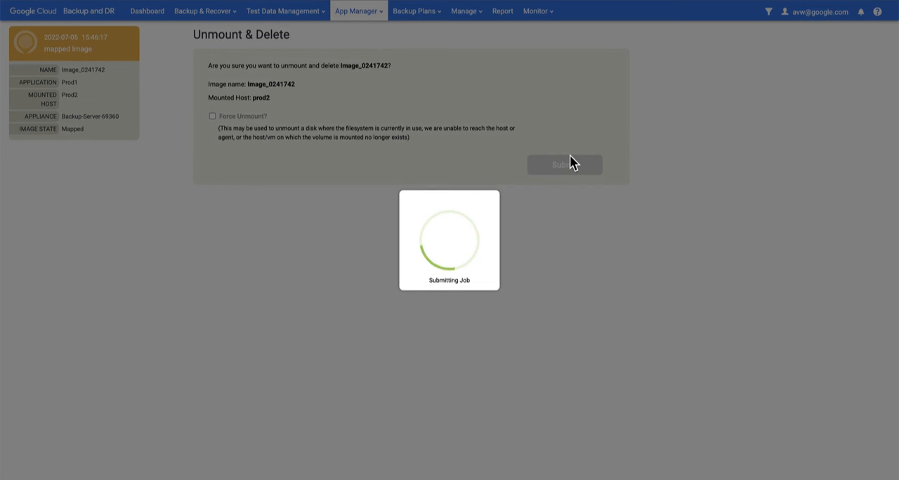
Step: Via Backup & Recover > Recover, select prod1 and its 2022-07-05 snapshot image on the timeline
{"action": "left_click", "coordinate": [564, 164]}
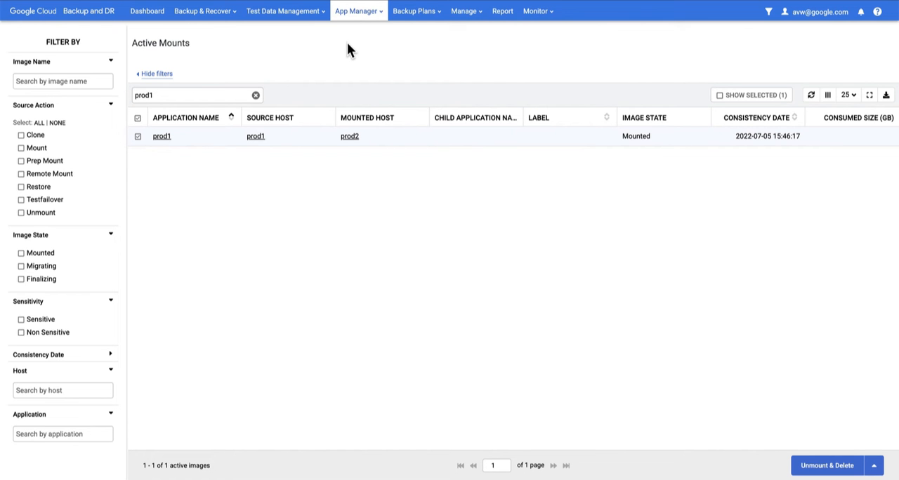
{"action": "left_click", "coordinate": [203, 11]}
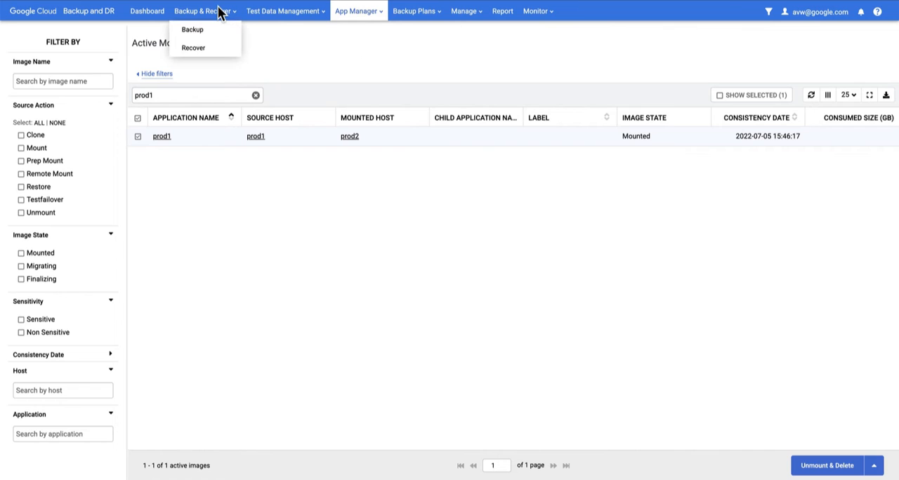
{"action": "mouse_move", "coordinate": [193, 48]}
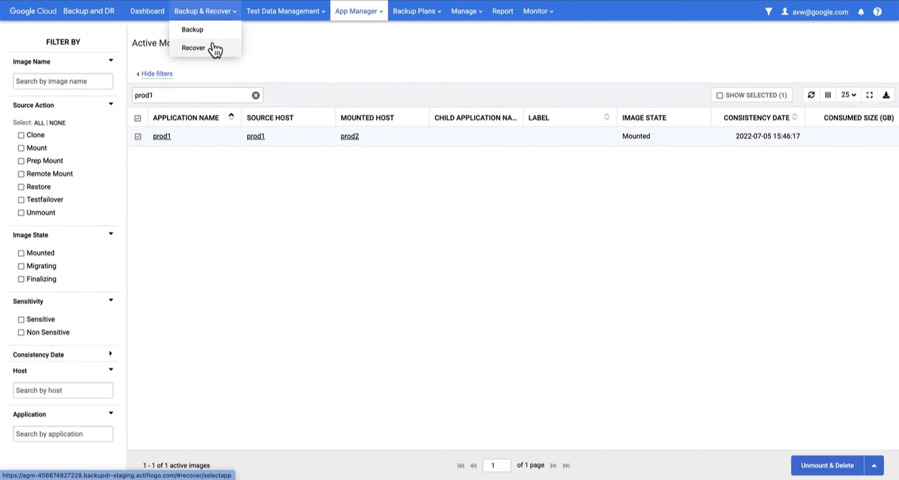
{"action": "left_click", "coordinate": [194, 47]}
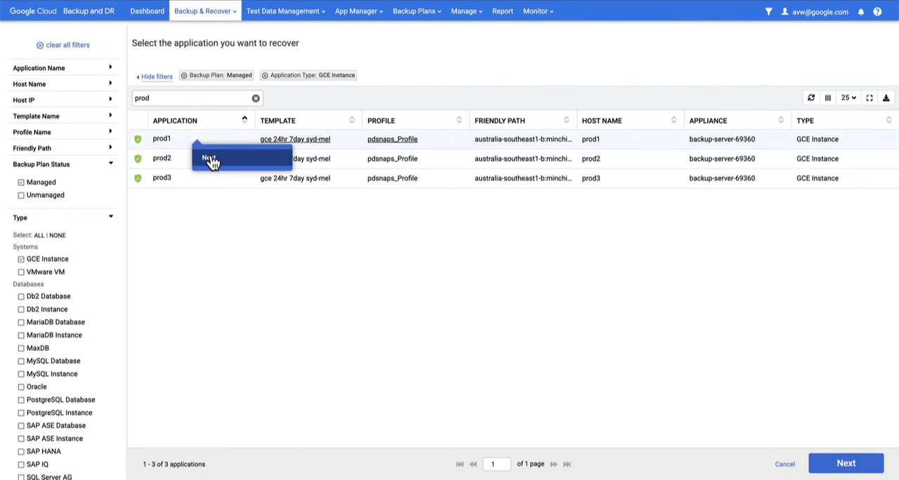
{"action": "left_click", "coordinate": [846, 463]}
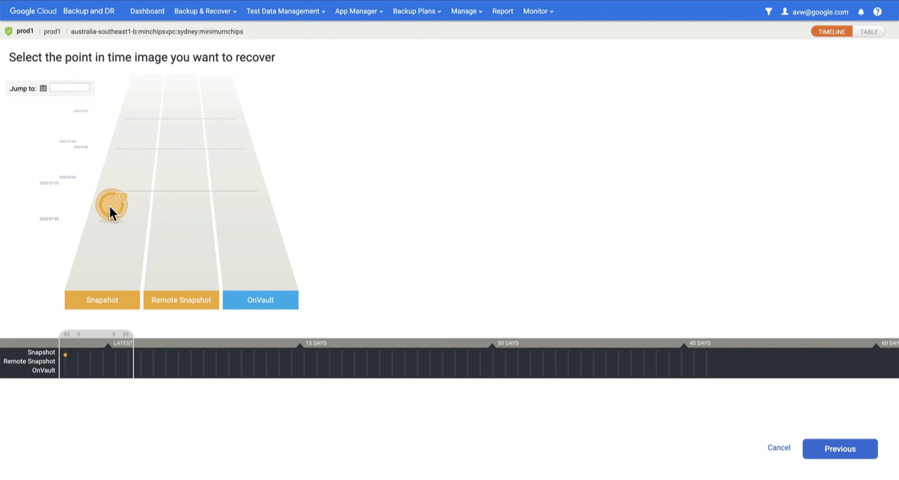
{"action": "left_click", "coordinate": [113, 204]}
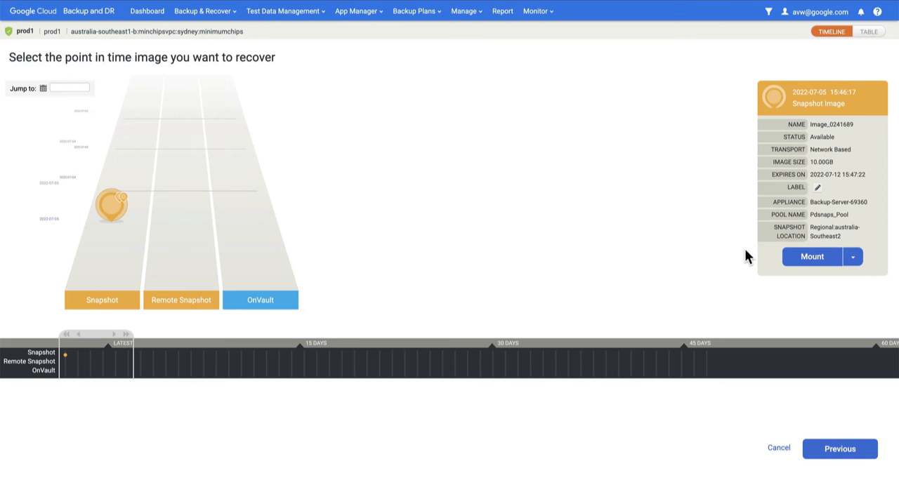
Step: Choose Mount as New GCE Instance for the snapshot with project avearglab1 selected
{"action": "left_click", "coordinate": [811, 256]}
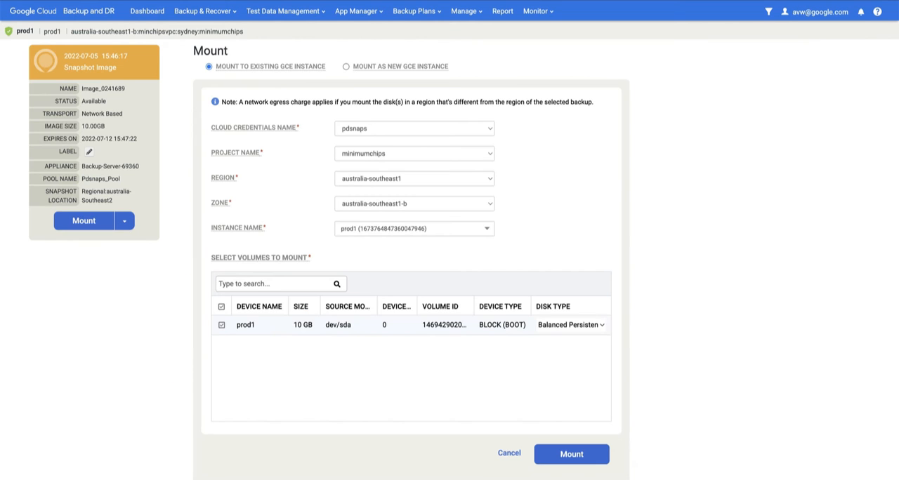
{"action": "mouse_move", "coordinate": [300, 77]}
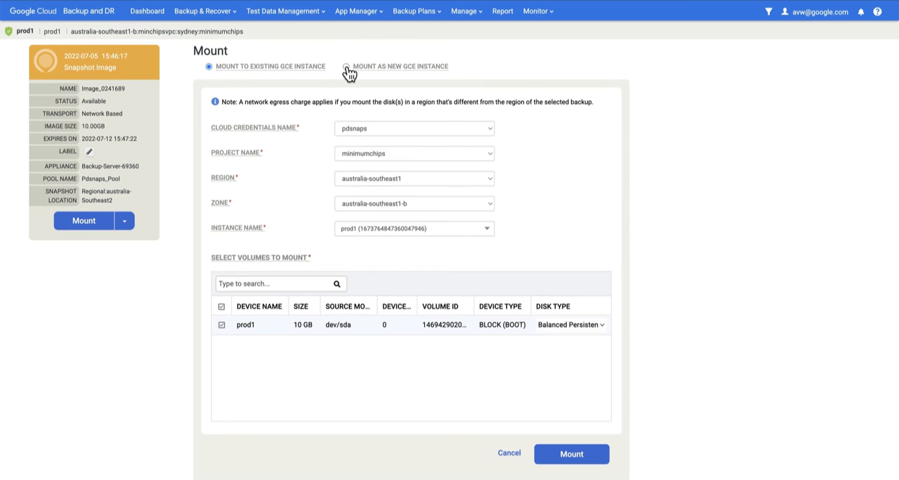
{"action": "left_click", "coordinate": [345, 66]}
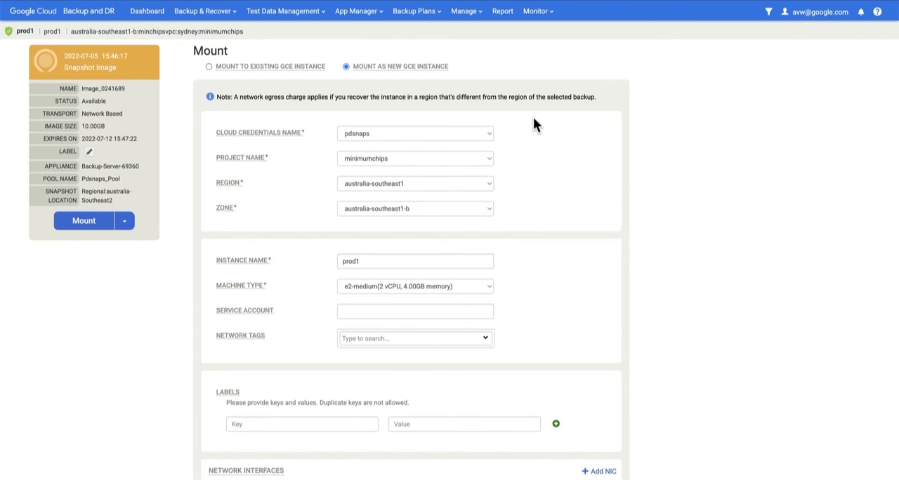
{"action": "mouse_move", "coordinate": [490, 165]}
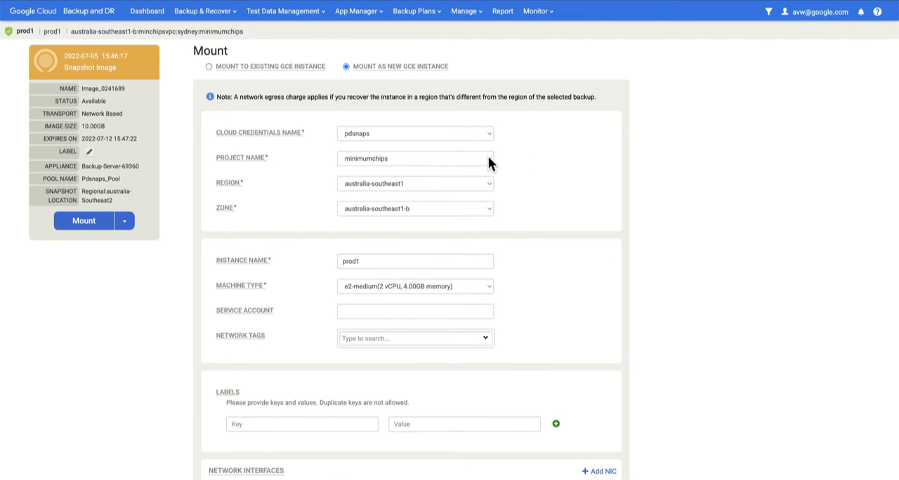
{"action": "left_click", "coordinate": [414, 158]}
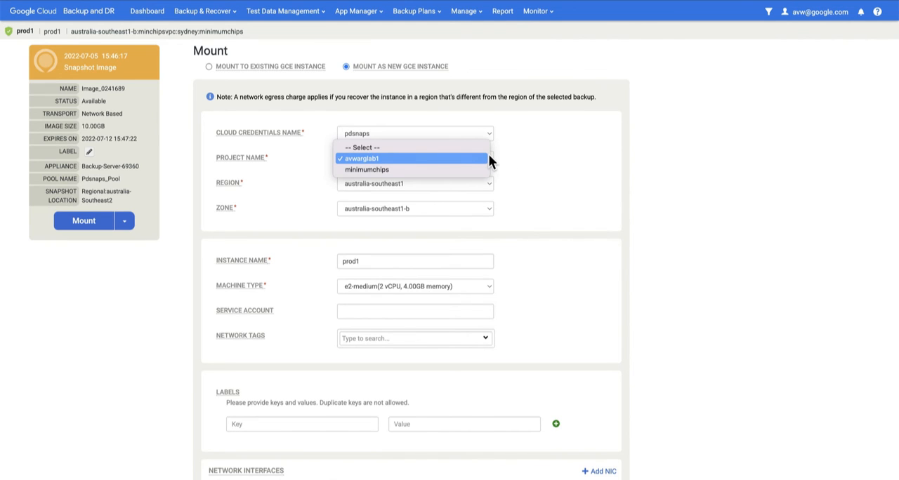
{"action": "mouse_move", "coordinate": [522, 163]}
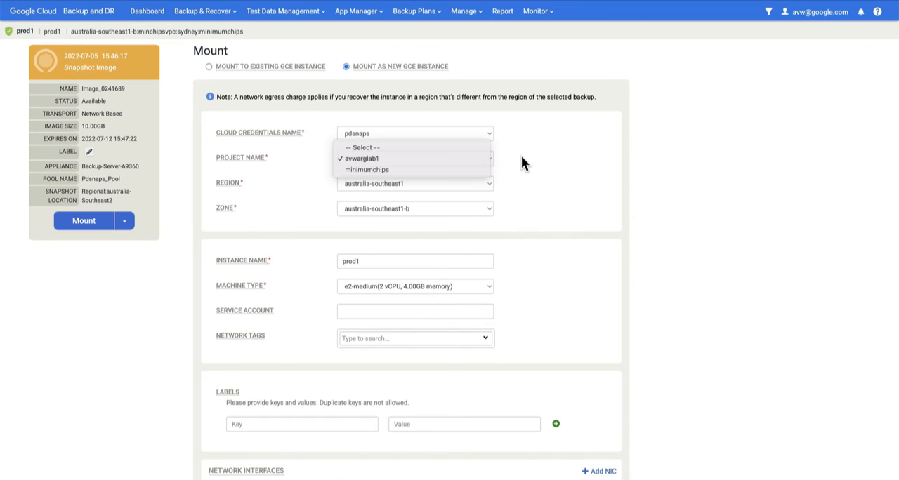
{"action": "left_click", "coordinate": [359, 159]}
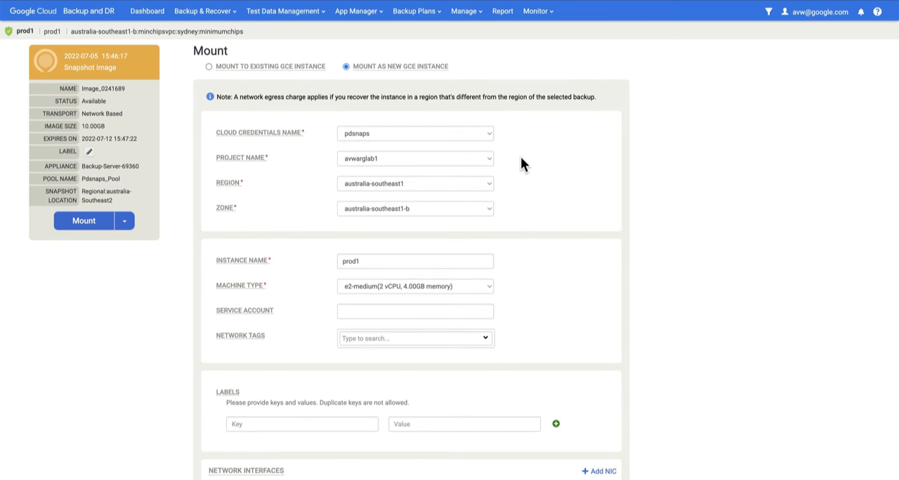
{"action": "mouse_move", "coordinate": [471, 227]}
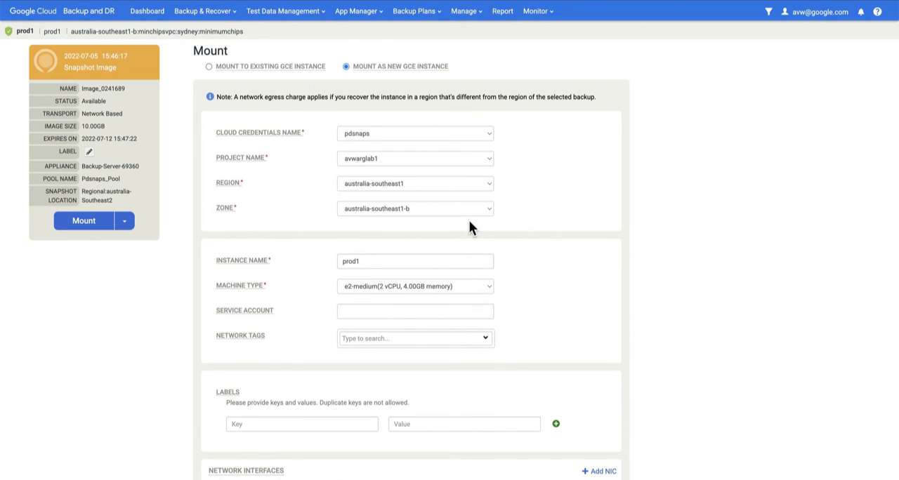
{"action": "mouse_move", "coordinate": [415, 174]}
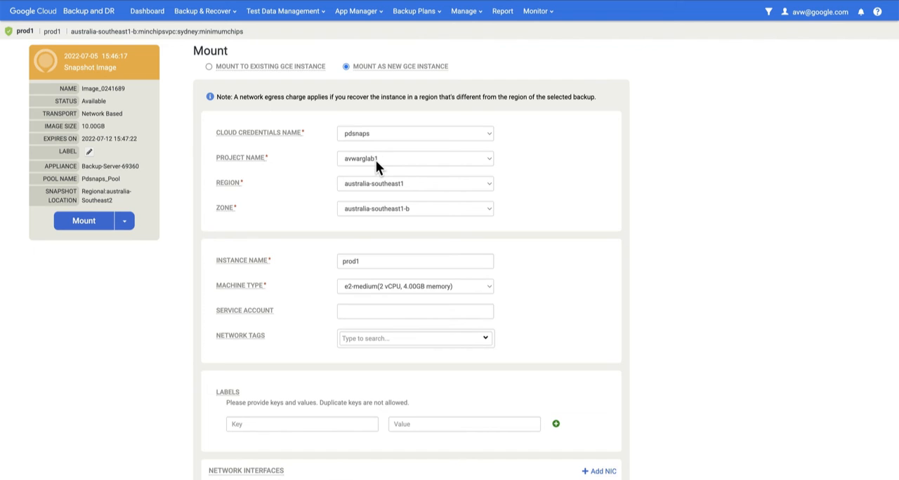
{"action": "mouse_move", "coordinate": [415, 292]}
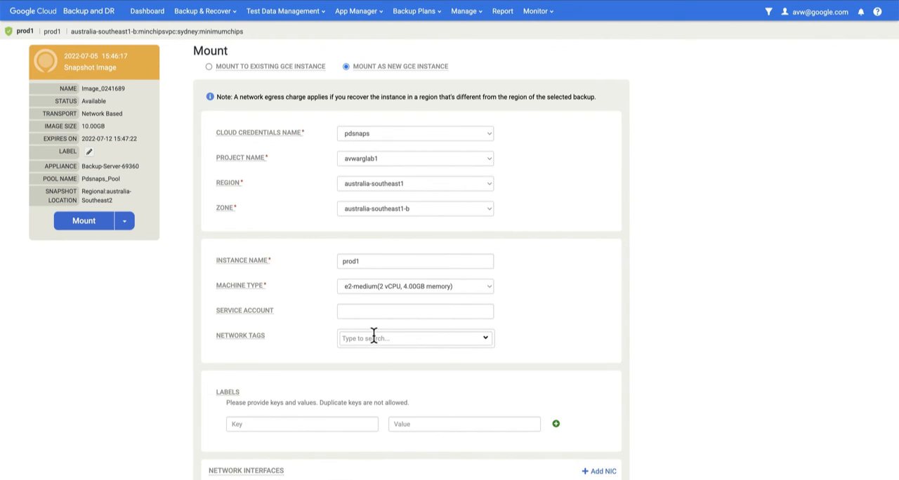
Step: Keep subnet sydney in the new-instance form and submit the mount job
{"action": "scroll", "scroll_direction": "down", "scroll_amount": 3}
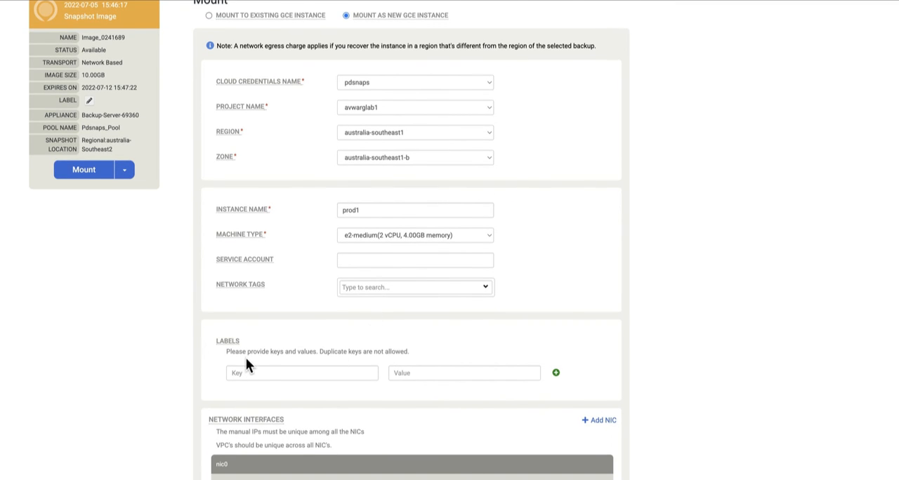
{"action": "scroll", "scroll_direction": "down", "scroll_amount": 3}
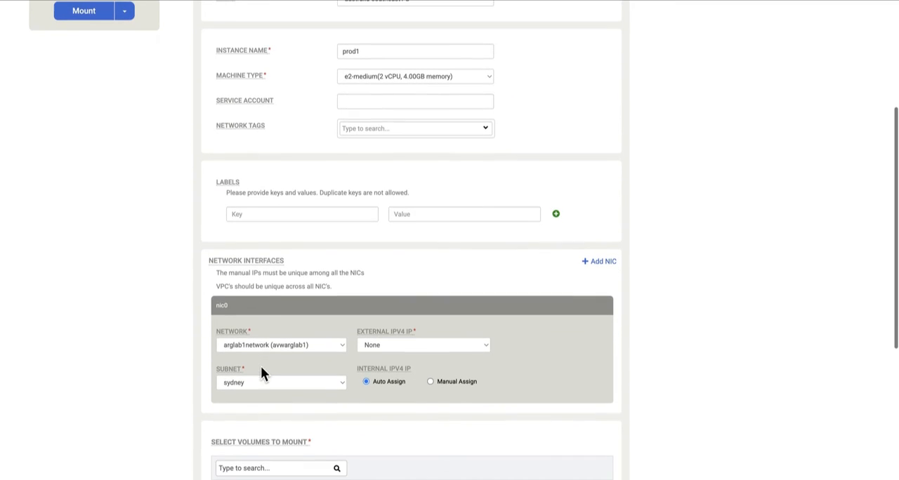
{"action": "mouse_move", "coordinate": [359, 302]}
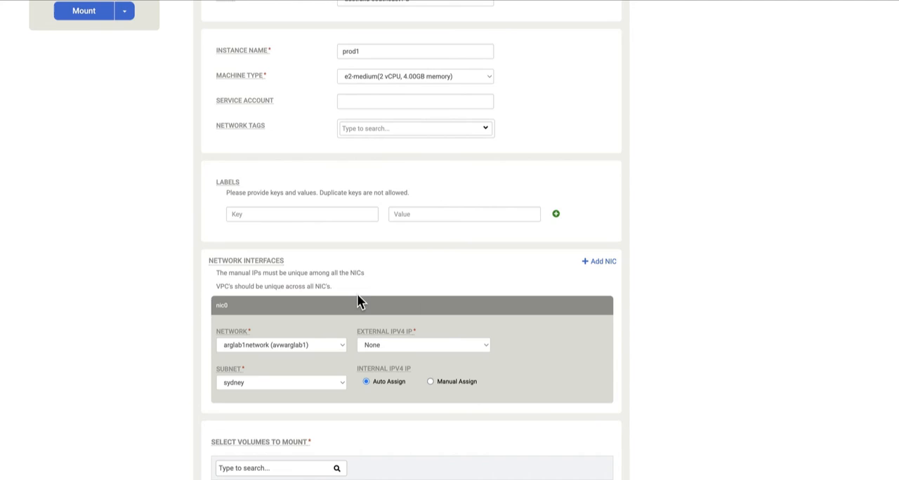
{"action": "scroll", "scroll_direction": "down", "scroll_amount": 3}
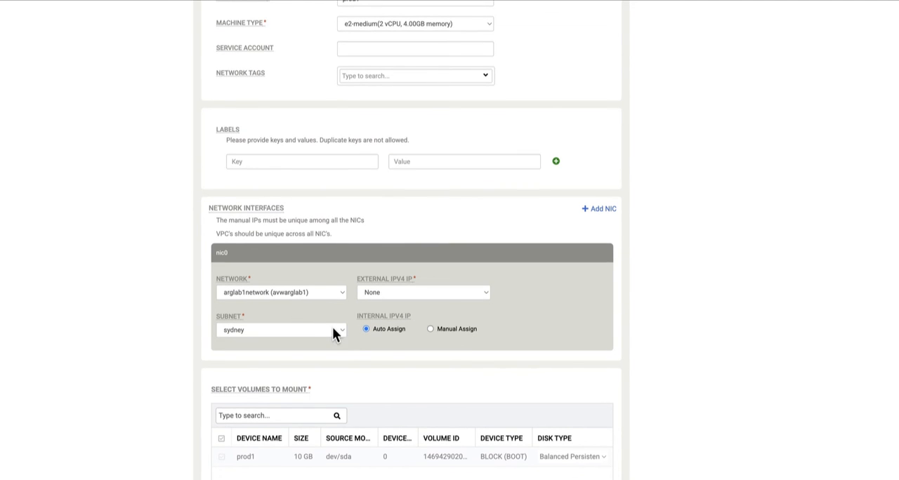
{"action": "left_click", "coordinate": [281, 330]}
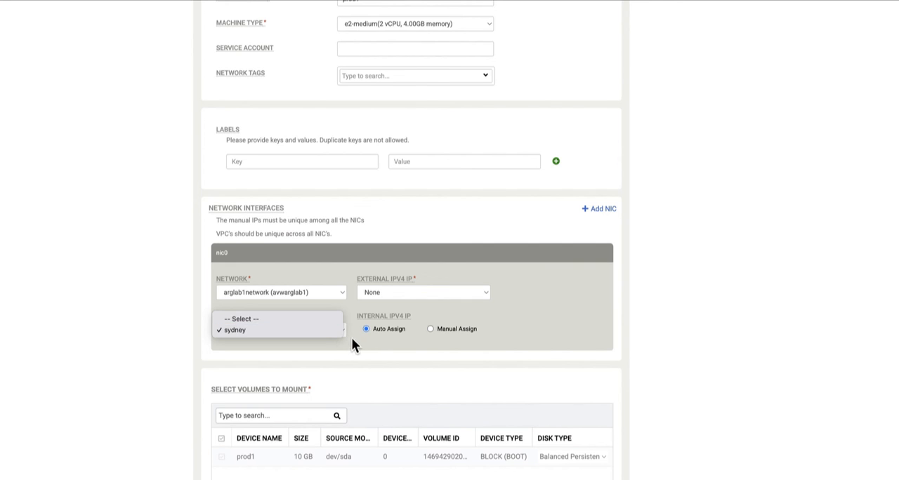
{"action": "left_click", "coordinate": [233, 330]}
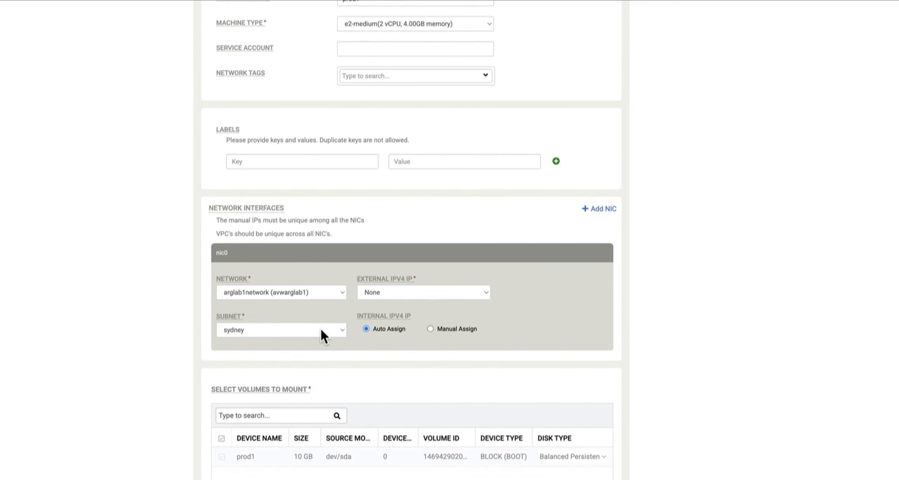
{"action": "scroll", "scroll_direction": "down", "scroll_amount": 3}
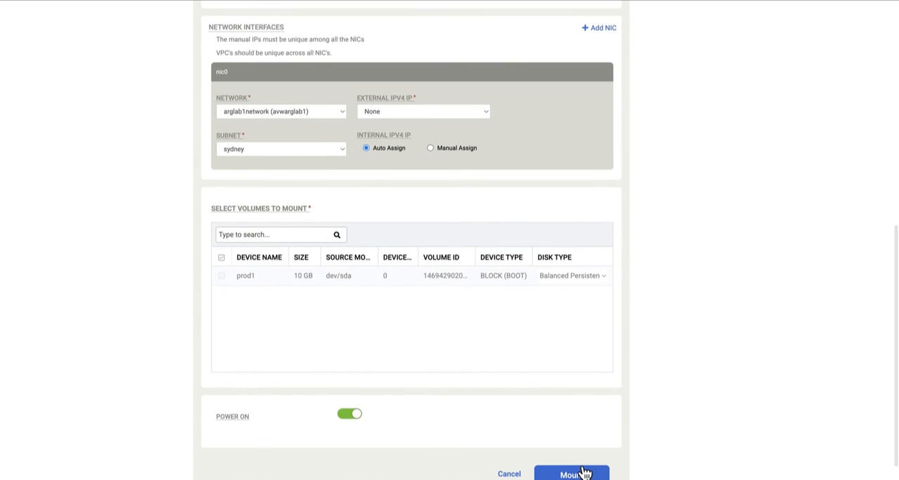
{"action": "left_click", "coordinate": [570, 475]}
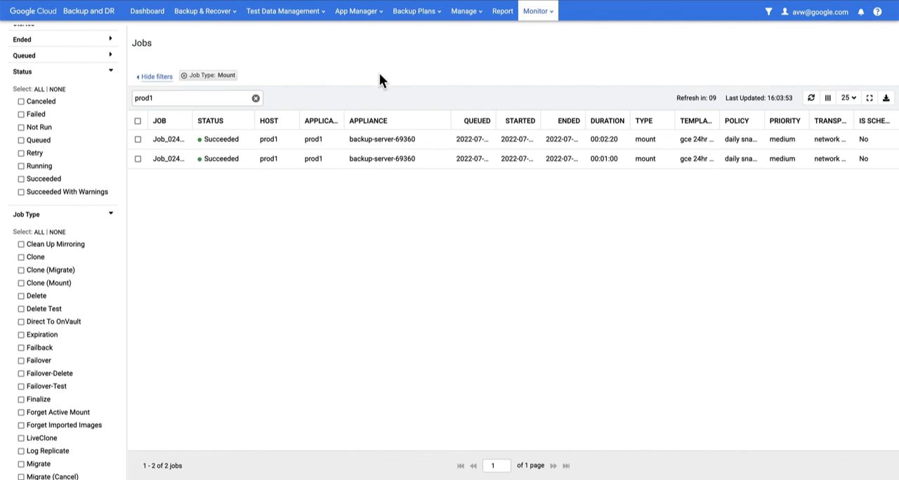
Step: In Active Mounts, select prod1 and submit Unmount & Delete, acknowledging the success message
{"action": "left_click", "coordinate": [358, 11]}
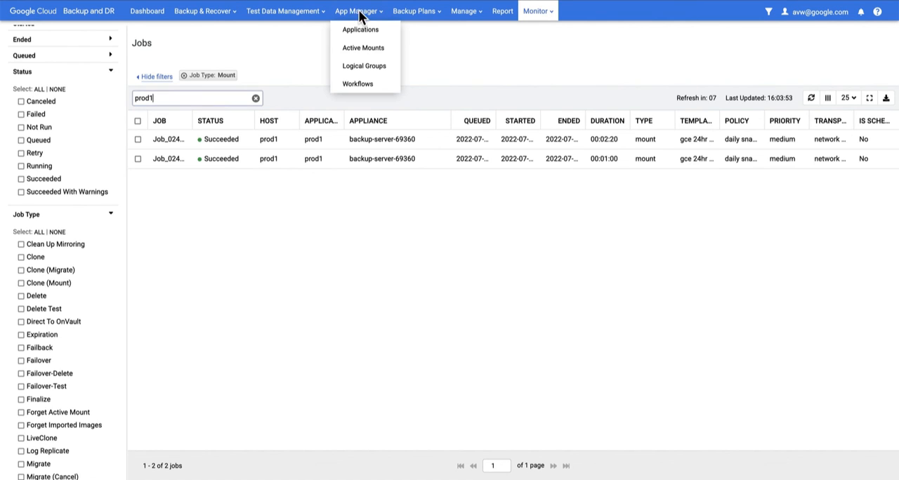
{"action": "left_click", "coordinate": [363, 47]}
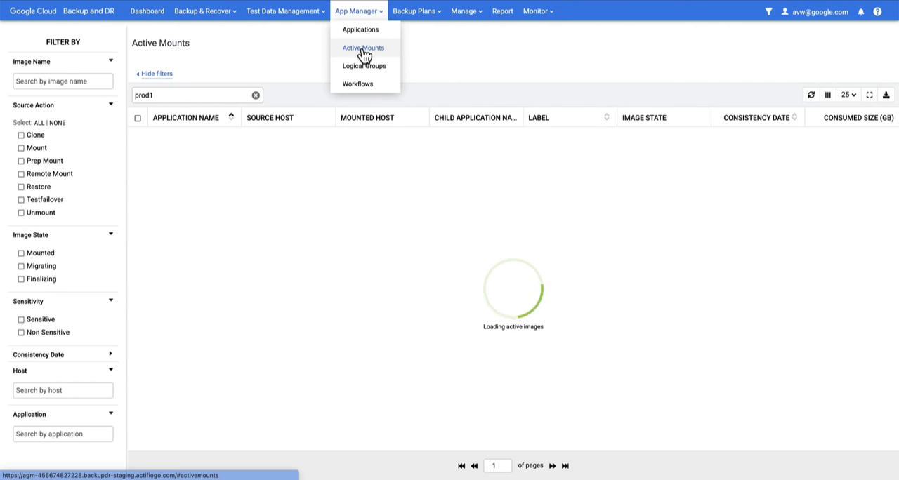
{"action": "left_click", "coordinate": [362, 48]}
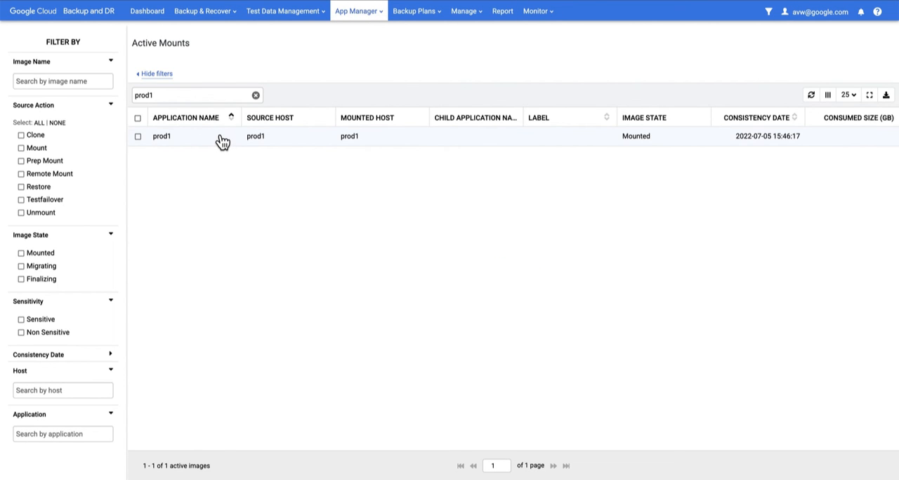
{"action": "left_click", "coordinate": [138, 136]}
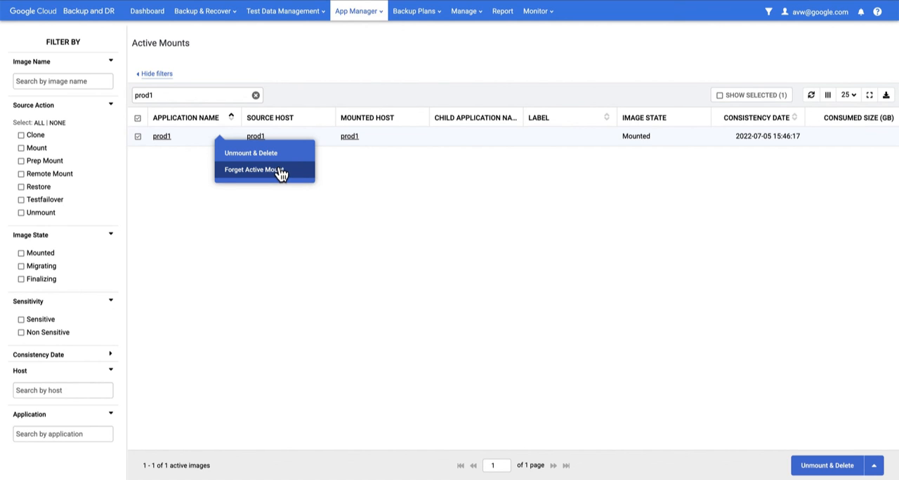
{"action": "mouse_move", "coordinate": [271, 153]}
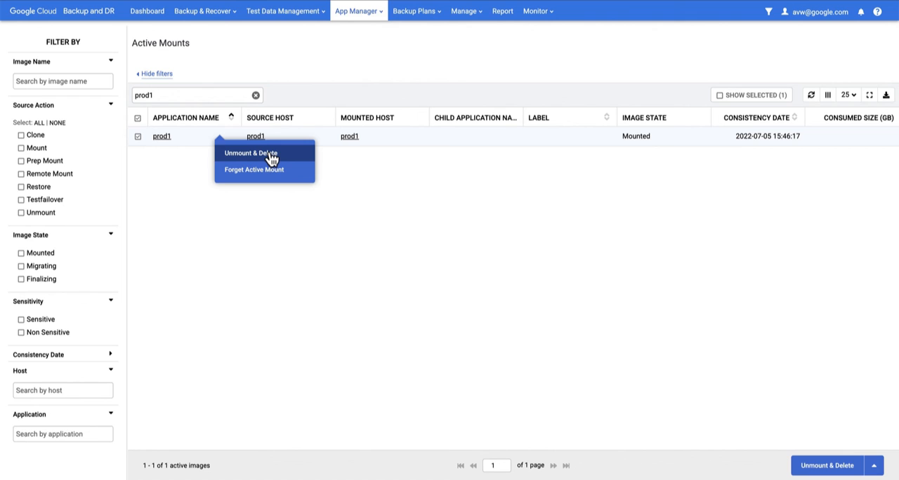
{"action": "mouse_move", "coordinate": [289, 157]}
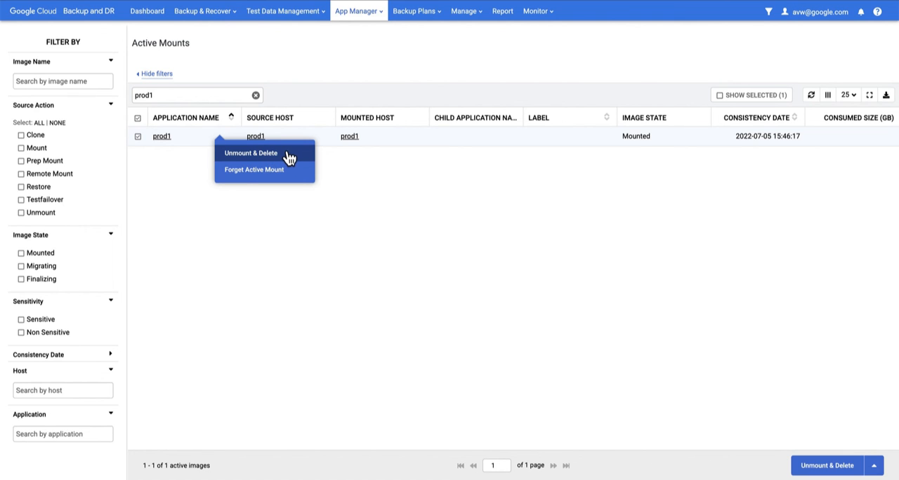
{"action": "left_click", "coordinate": [250, 153]}
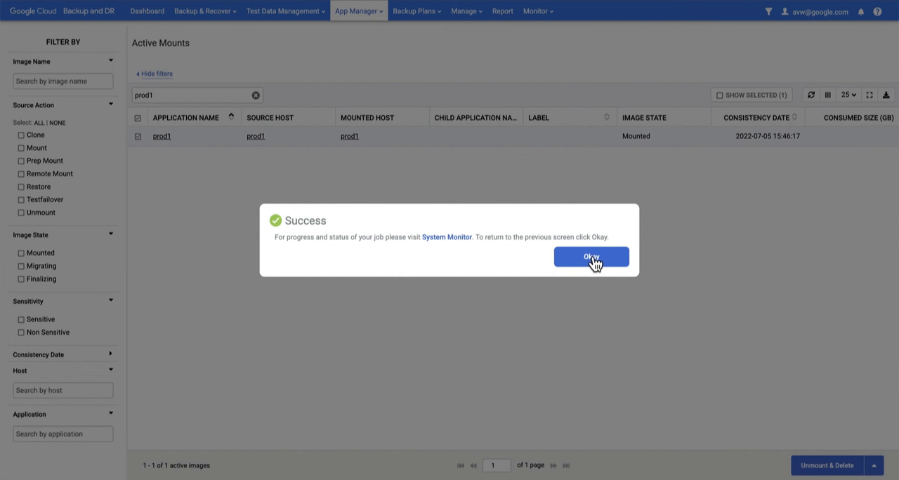
{"action": "left_click", "coordinate": [205, 11]}
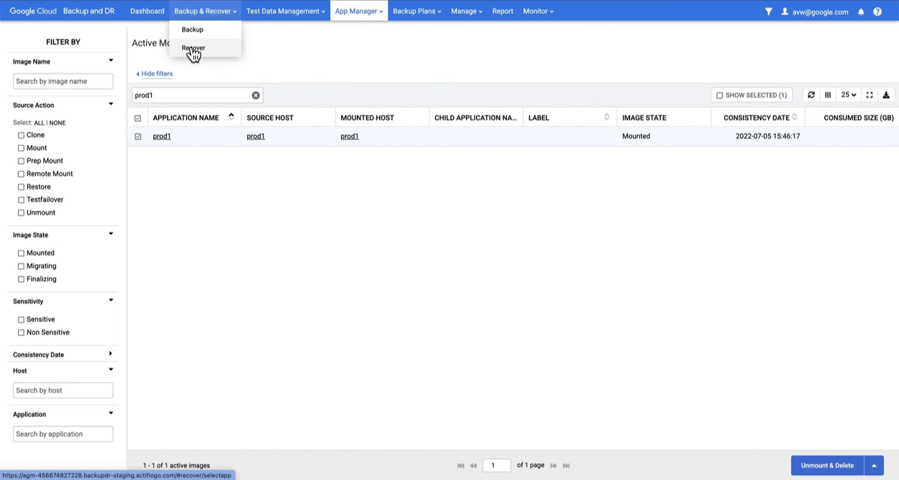
Step: Return to Recover for prod1's snapshot and choose Restore from the Mount actions
{"action": "left_click", "coordinate": [194, 48]}
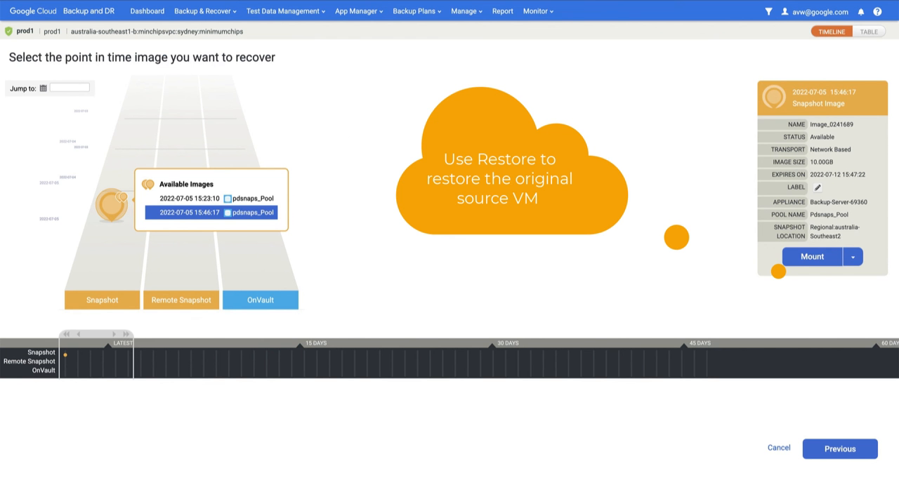
{"action": "mouse_move", "coordinate": [852, 255]}
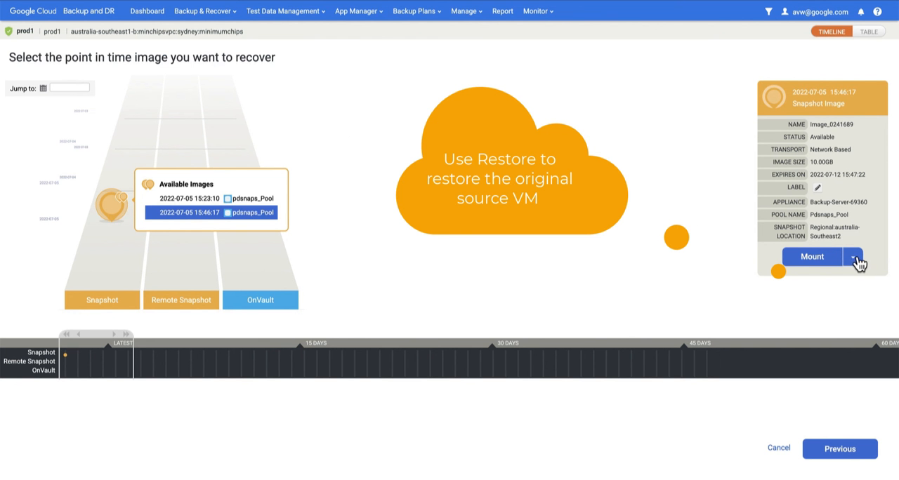
{"action": "left_click", "coordinate": [851, 255]}
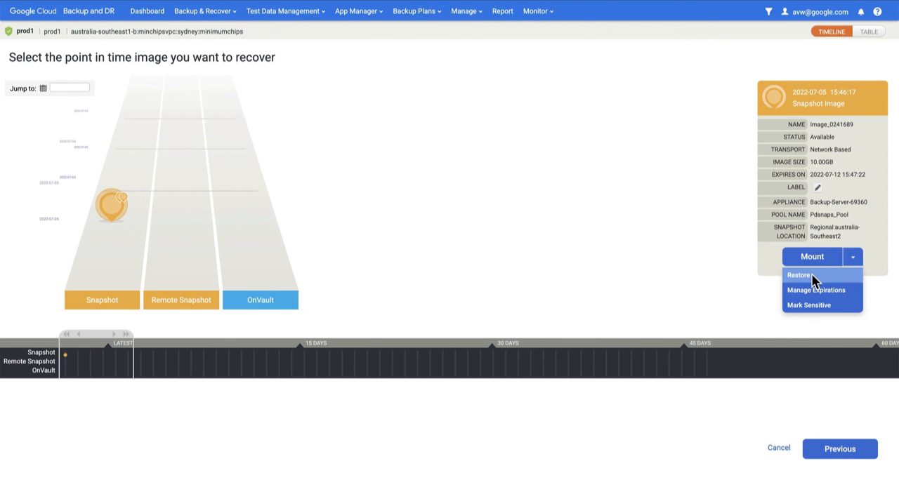
{"action": "left_click", "coordinate": [798, 275]}
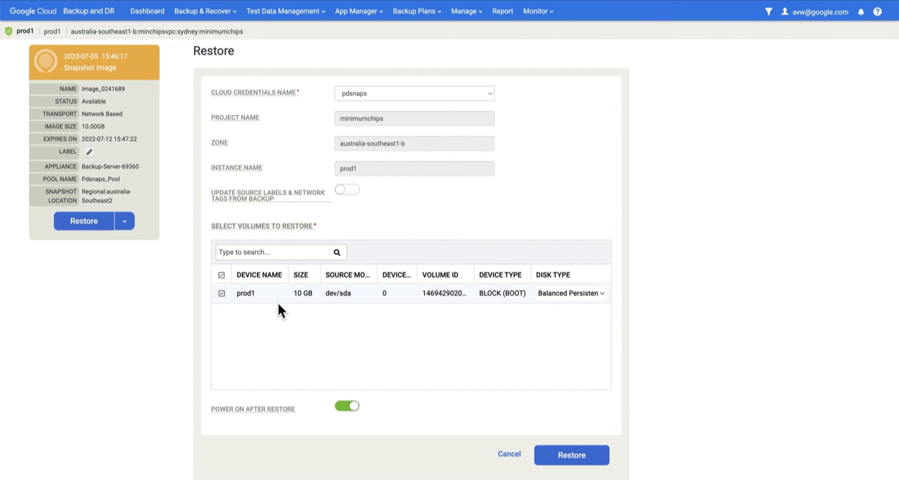
{"action": "mouse_move", "coordinate": [261, 281]}
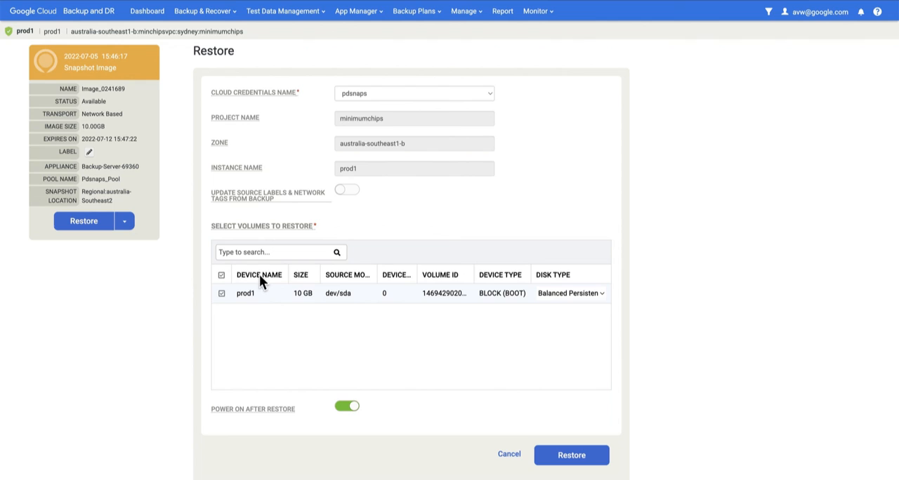
{"action": "mouse_move", "coordinate": [247, 306]}
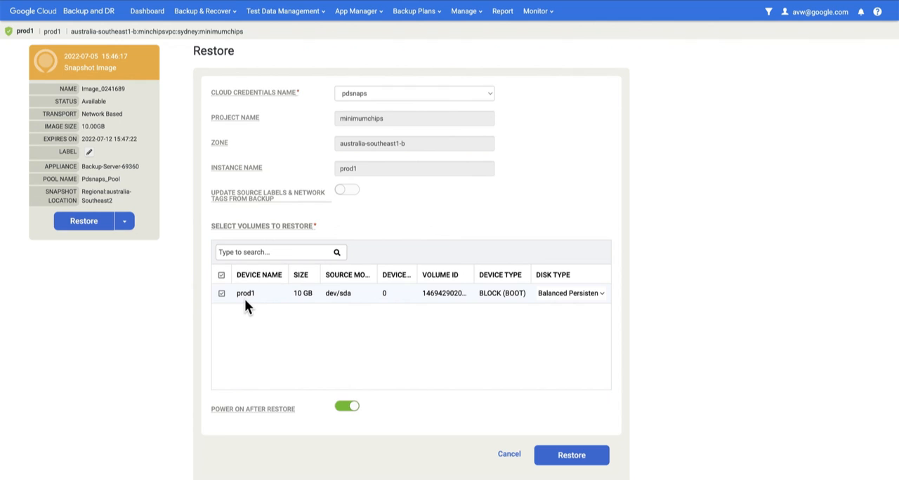
{"action": "mouse_move", "coordinate": [270, 215]}
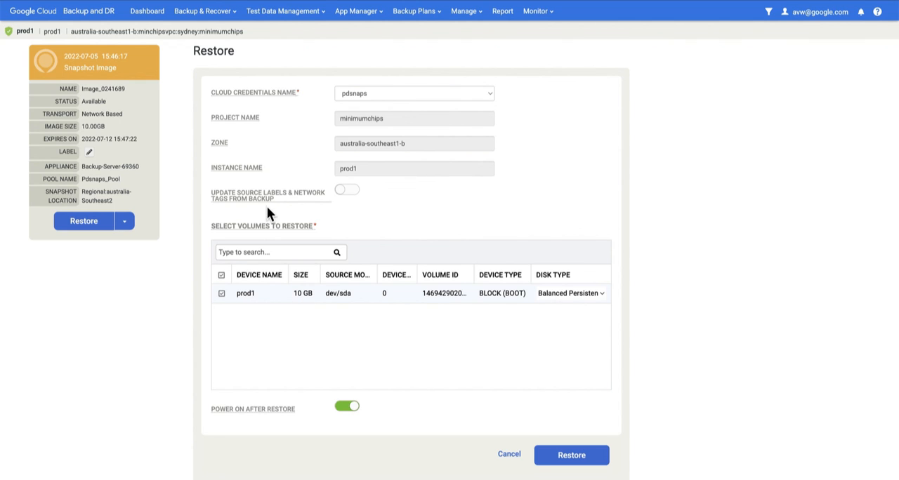
{"action": "mouse_move", "coordinate": [344, 205]}
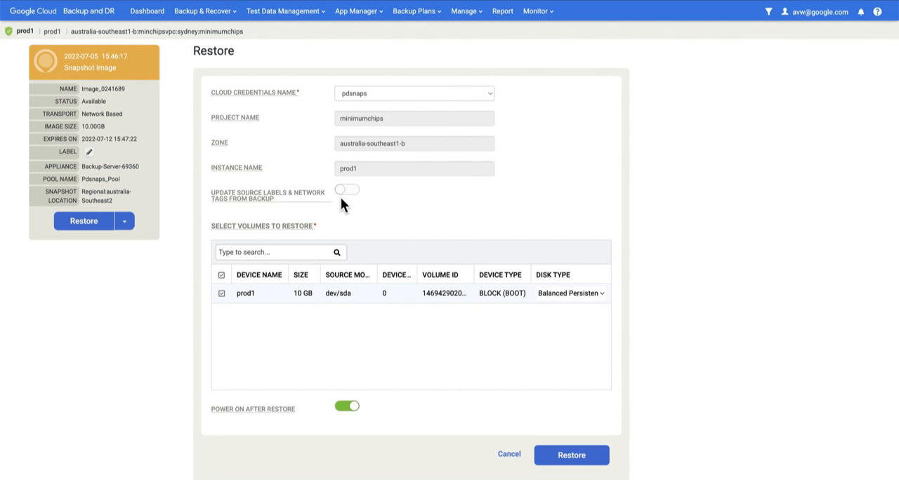
{"action": "mouse_move", "coordinate": [346, 205]}
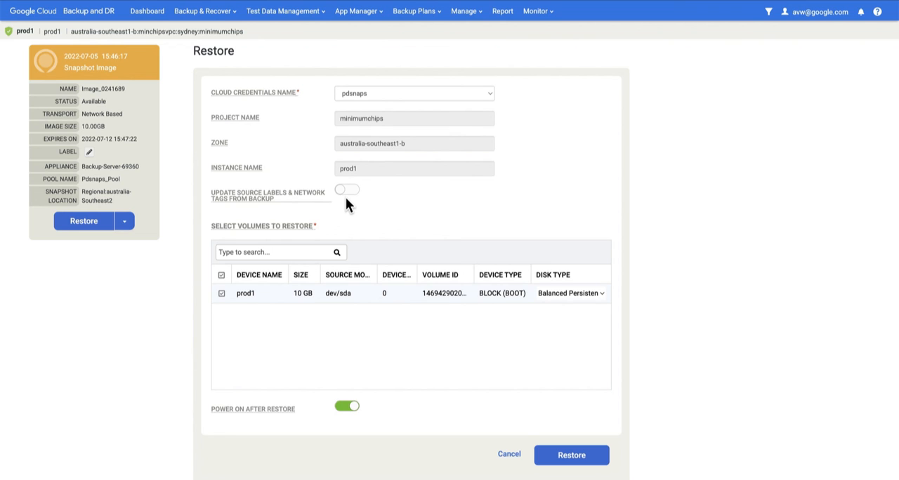
{"action": "mouse_move", "coordinate": [566, 411]}
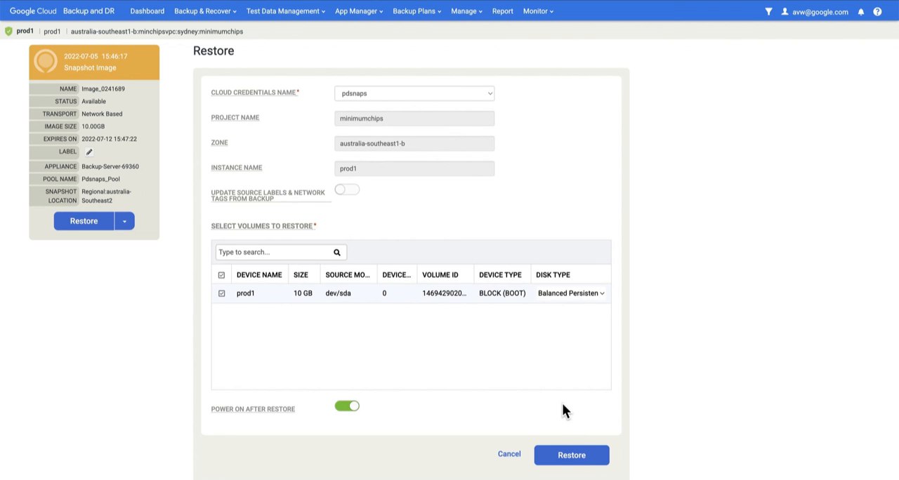
Step: Submit the restore of the original prod1 VM, confirming with 'DATA LOSS'
{"action": "left_click", "coordinate": [572, 455]}
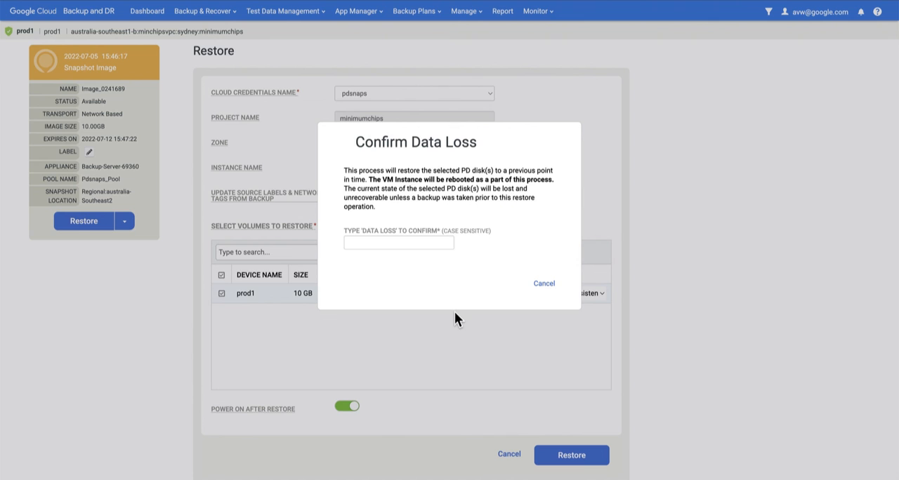
{"action": "type", "text": "DATA"}
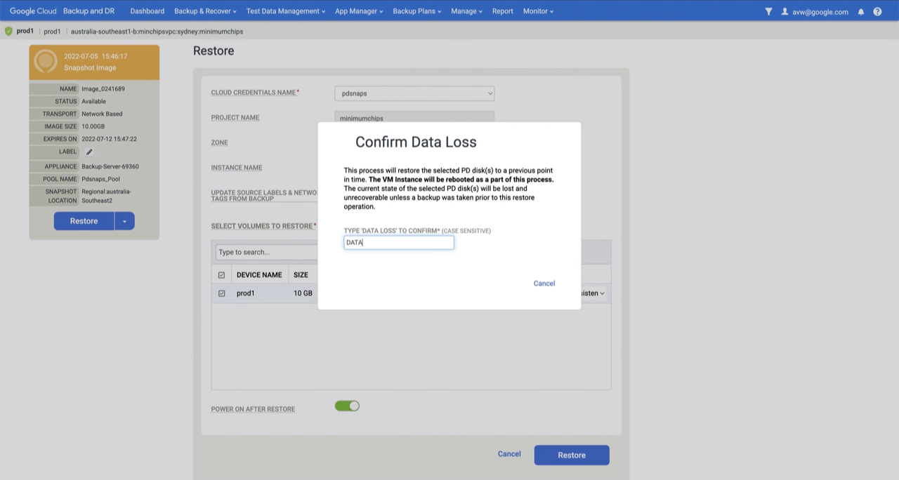
{"action": "type", "text": "LOSS"}
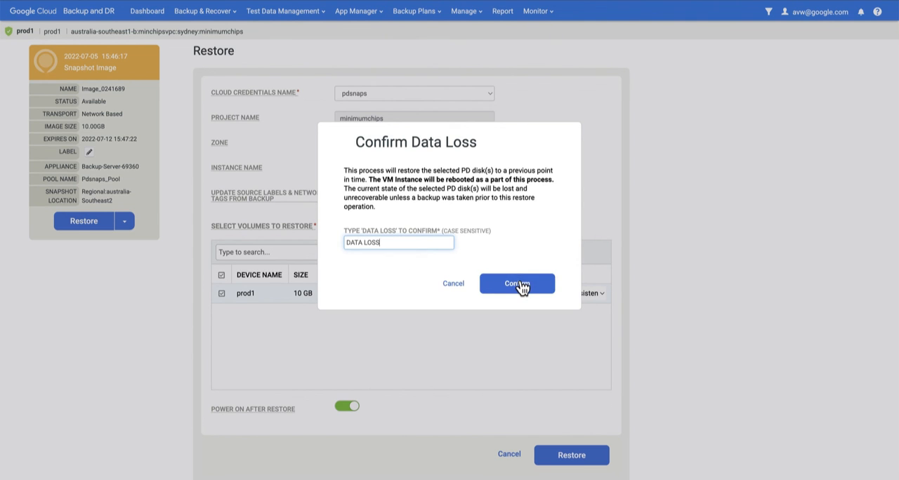
{"action": "left_click", "coordinate": [516, 284]}
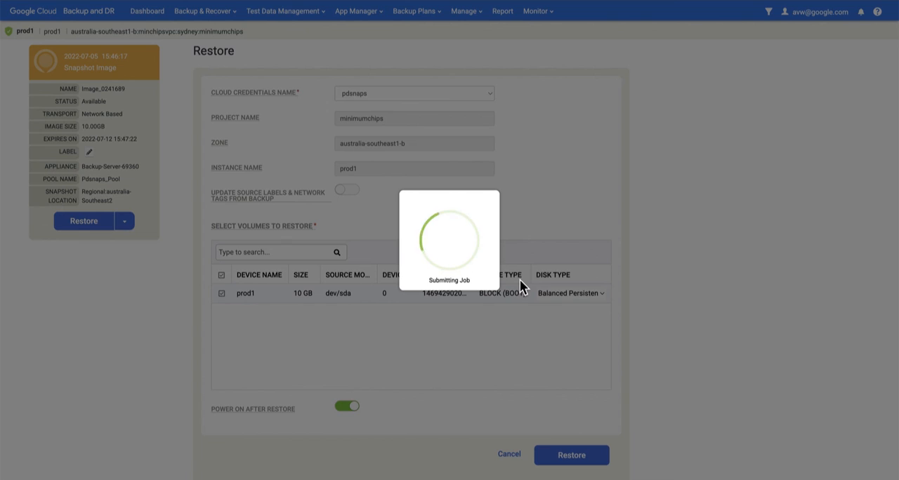